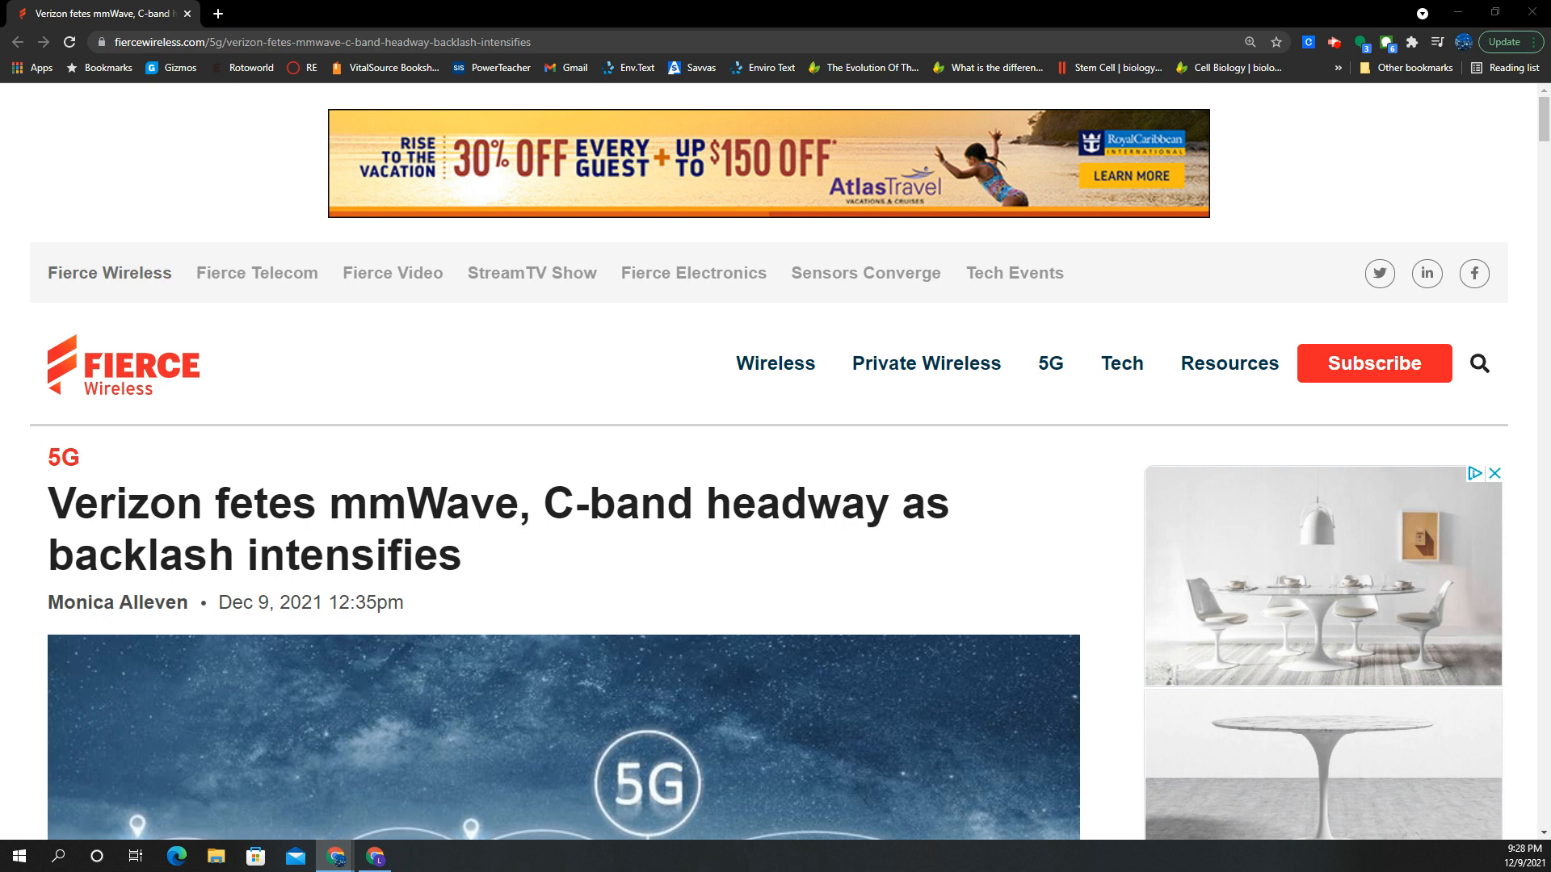
Step: Scroll down past the header image to the opening paragraphs on Verizon's mmWave buildout and C-band plans
{"action": "scroll", "scroll_direction": "down", "scroll_amount": 3}
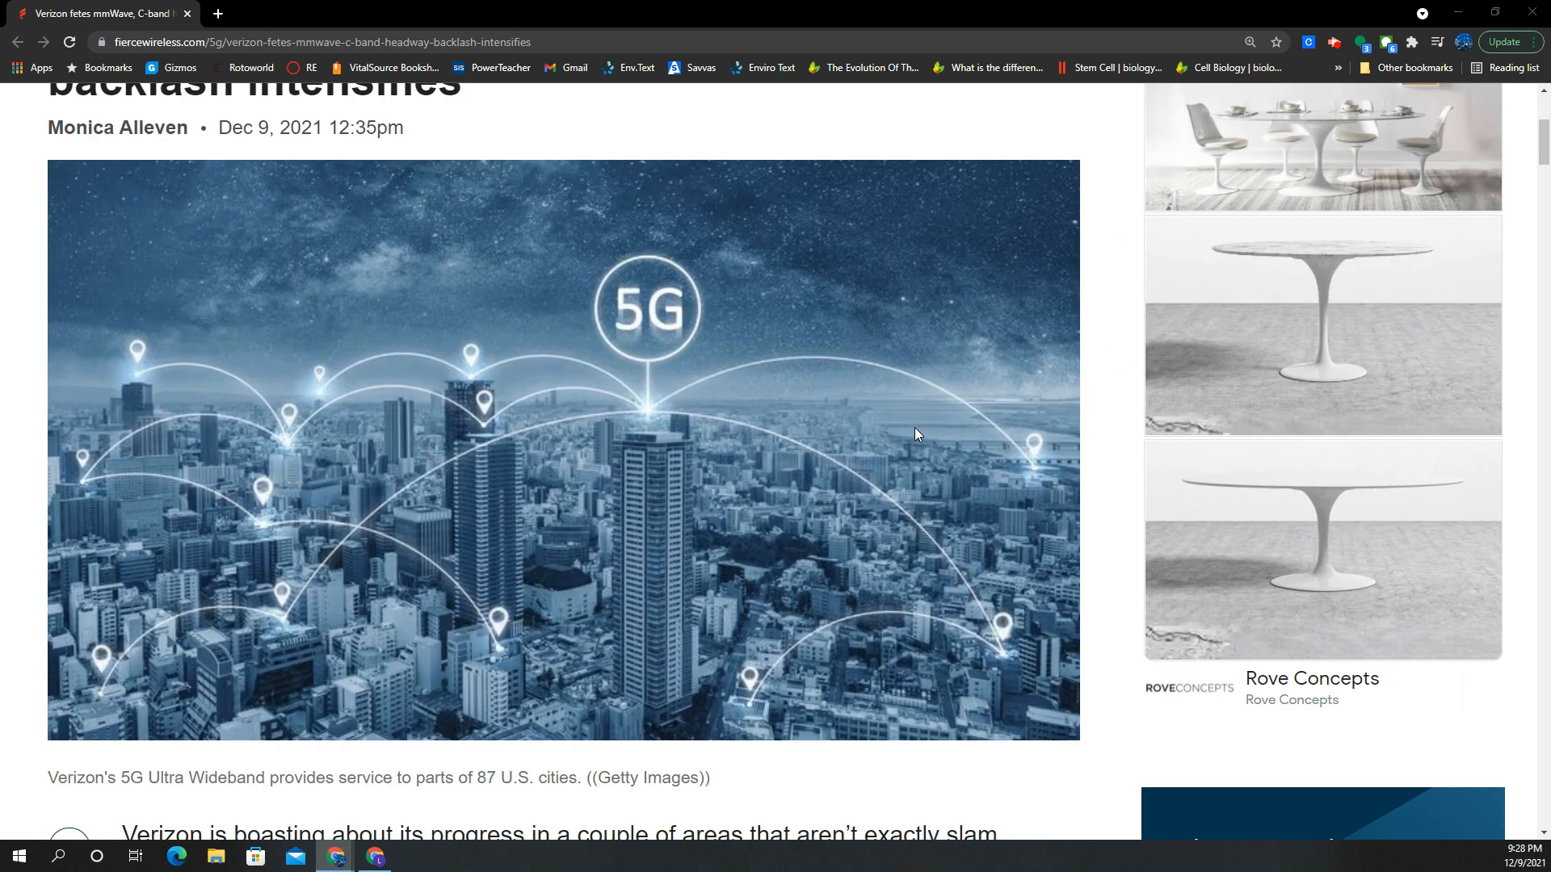
{"action": "scroll", "scroll_direction": "down", "scroll_amount": 3}
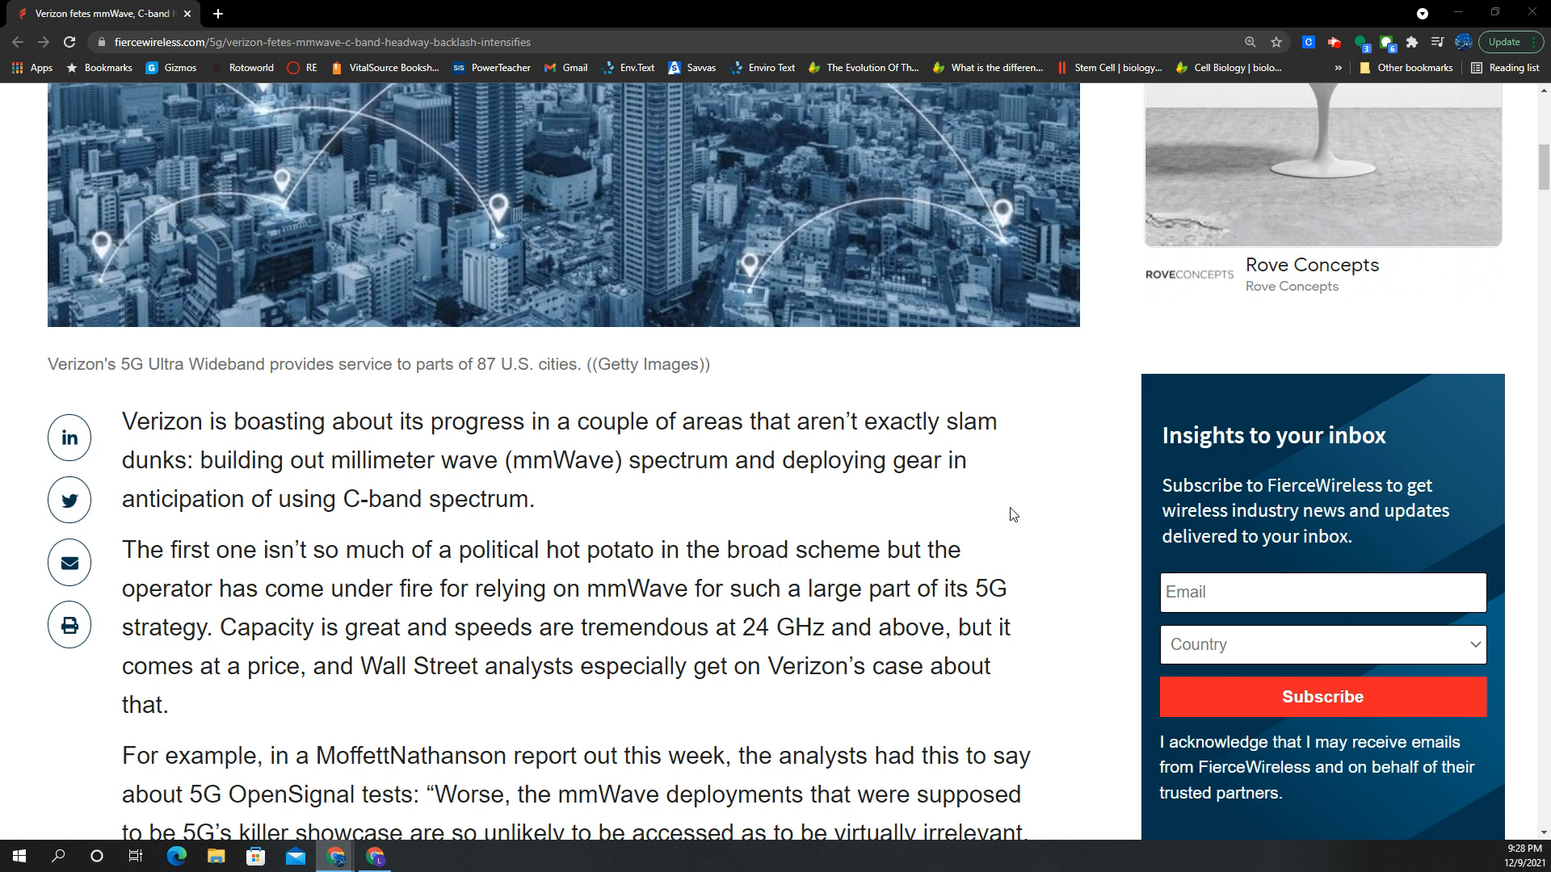
{"action": "mouse_move", "coordinate": [1032, 509]}
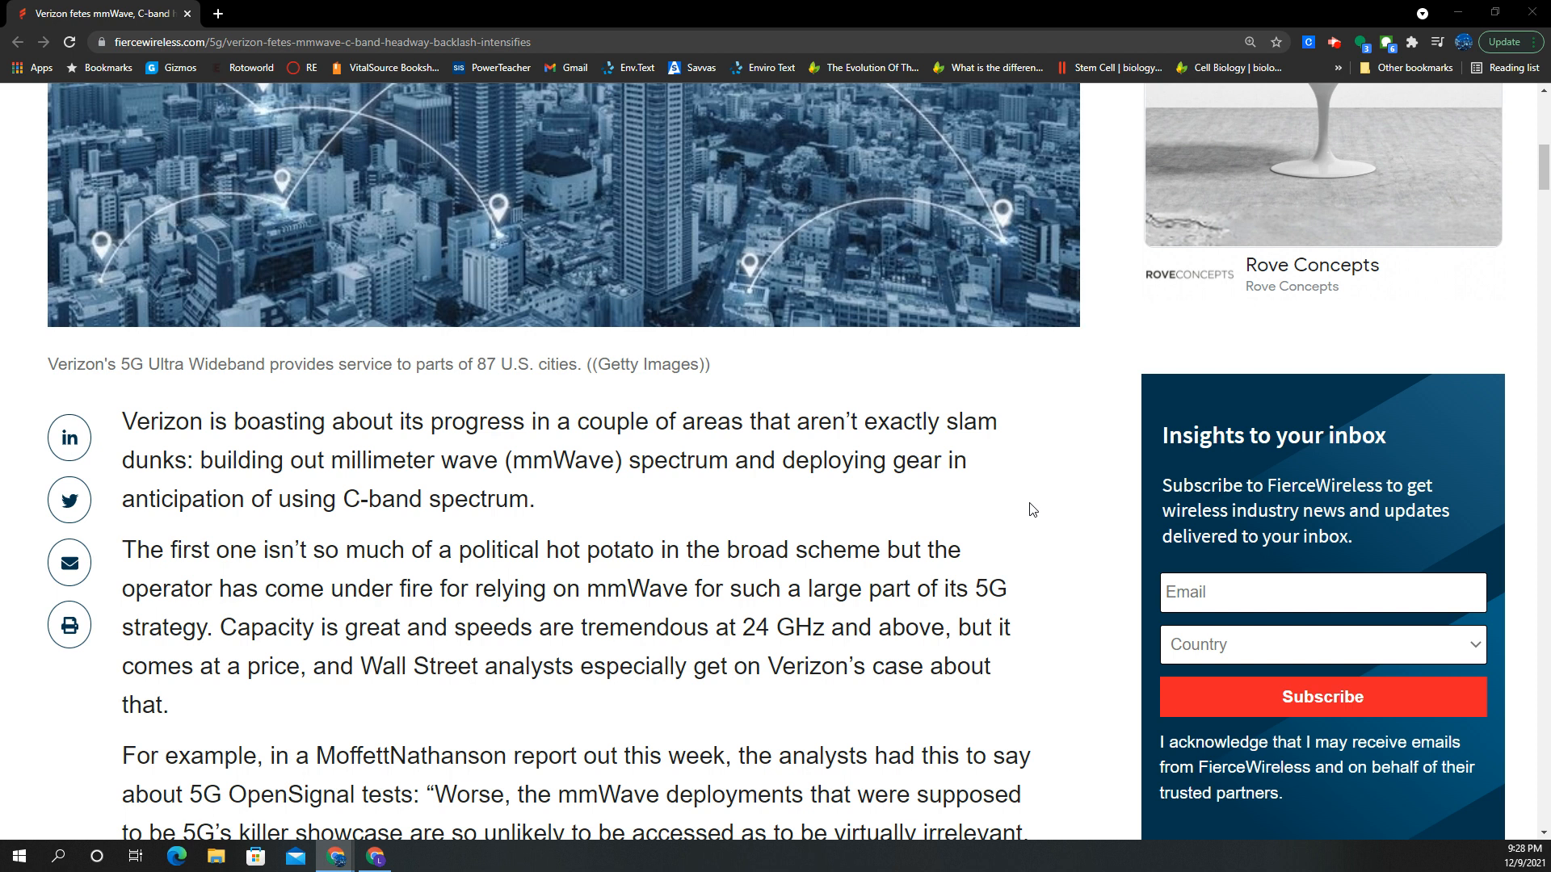
{"action": "mouse_move", "coordinate": [1011, 496]}
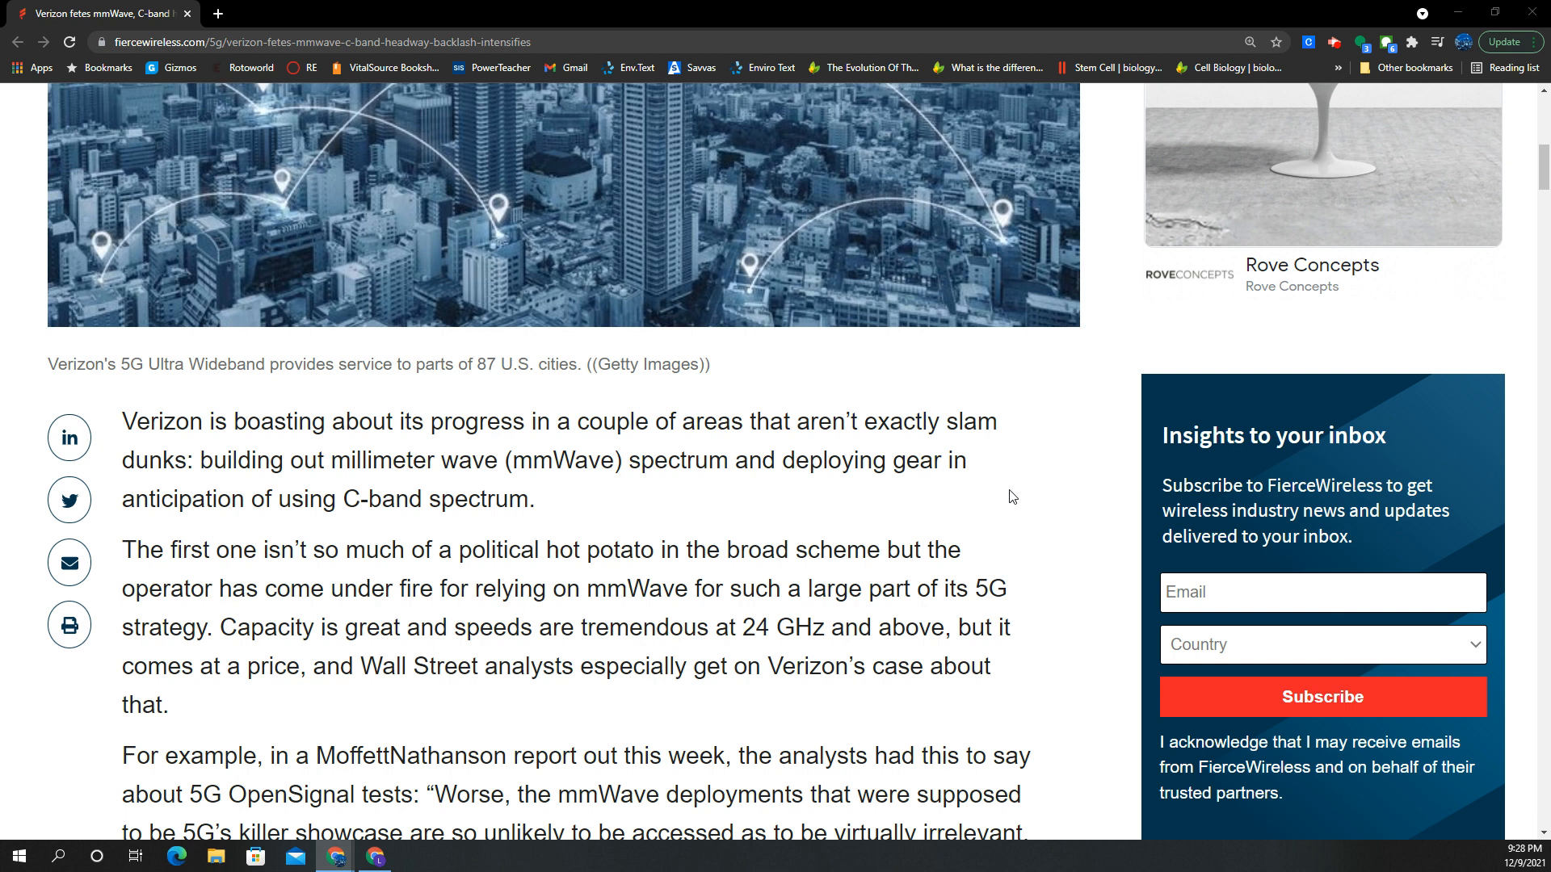
Step: Scroll down past the MoffettNathanson quote and VMware box to the 3.7 GHz C-band aviation-objection paragraphs
{"action": "scroll", "scroll_direction": "down", "scroll_amount": 3}
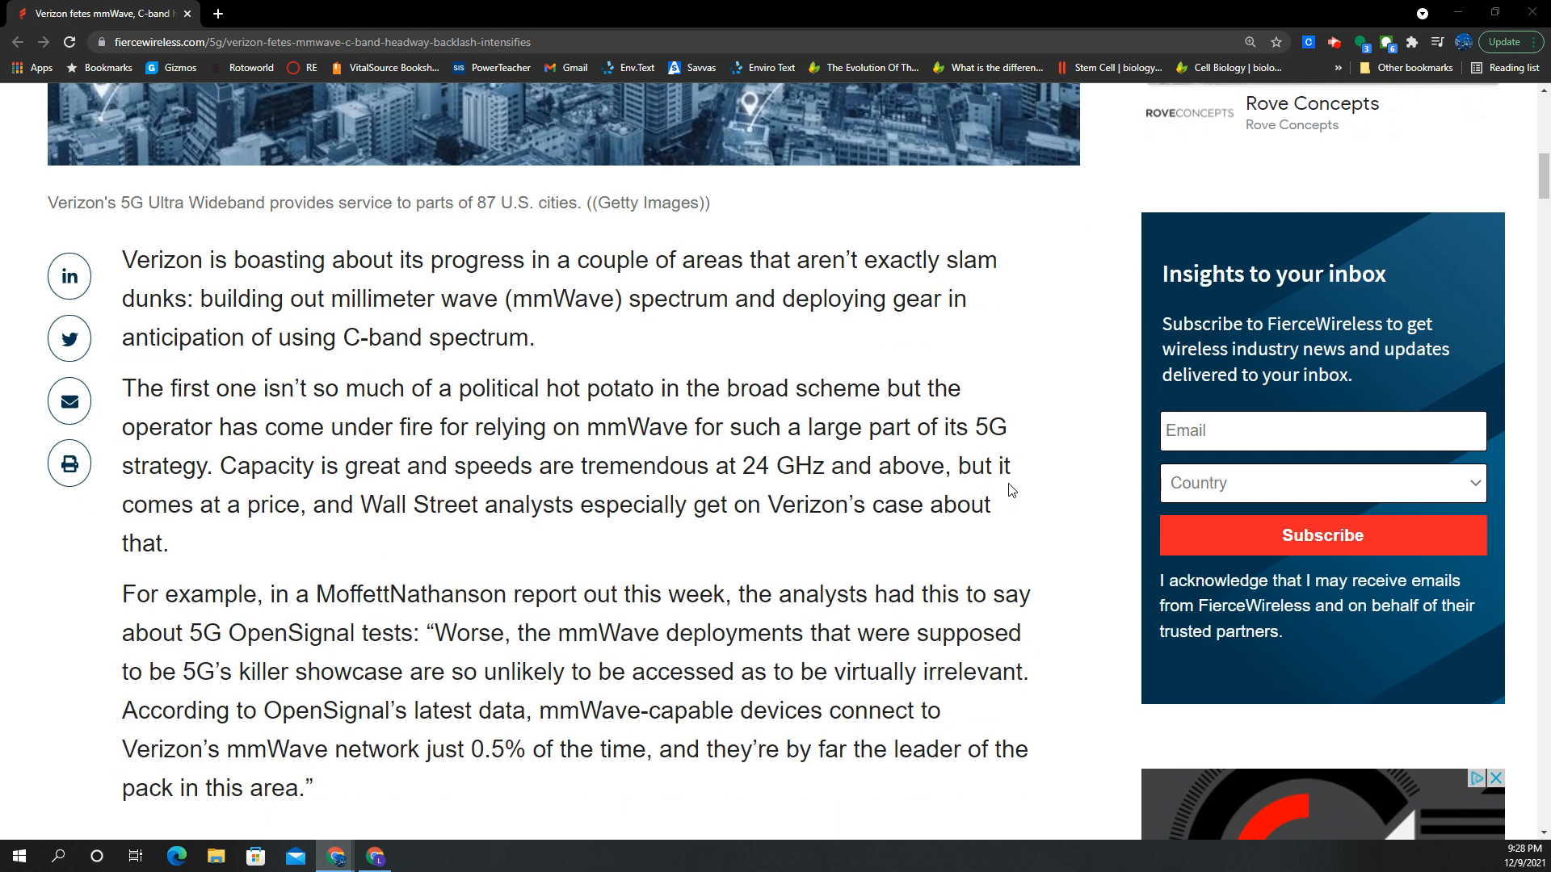
{"action": "scroll", "scroll_direction": "down", "scroll_amount": 3}
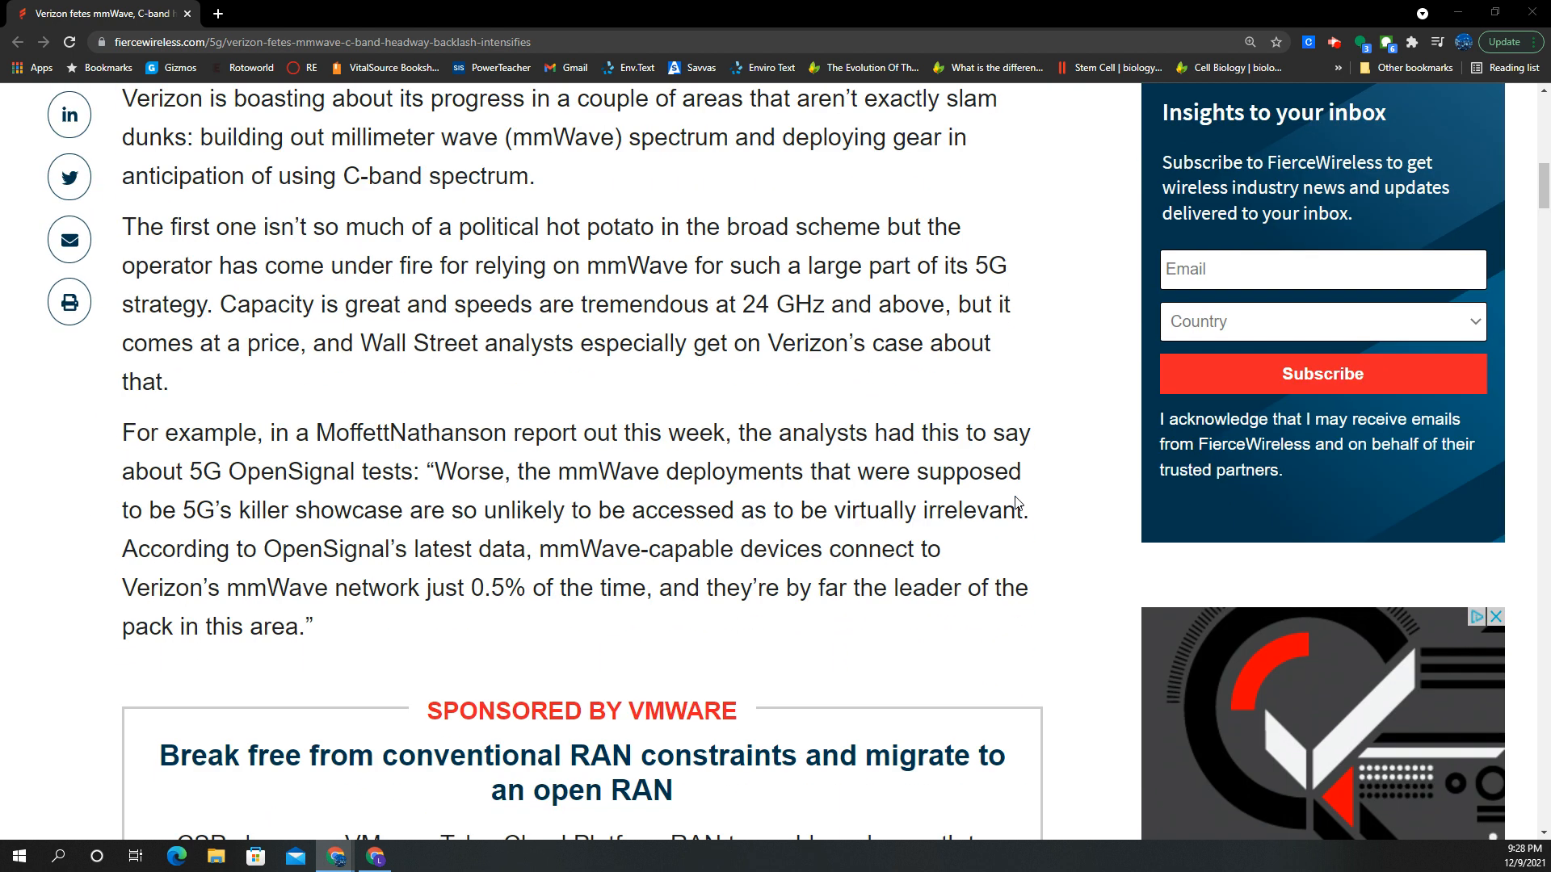
{"action": "mouse_move", "coordinate": [725, 432]}
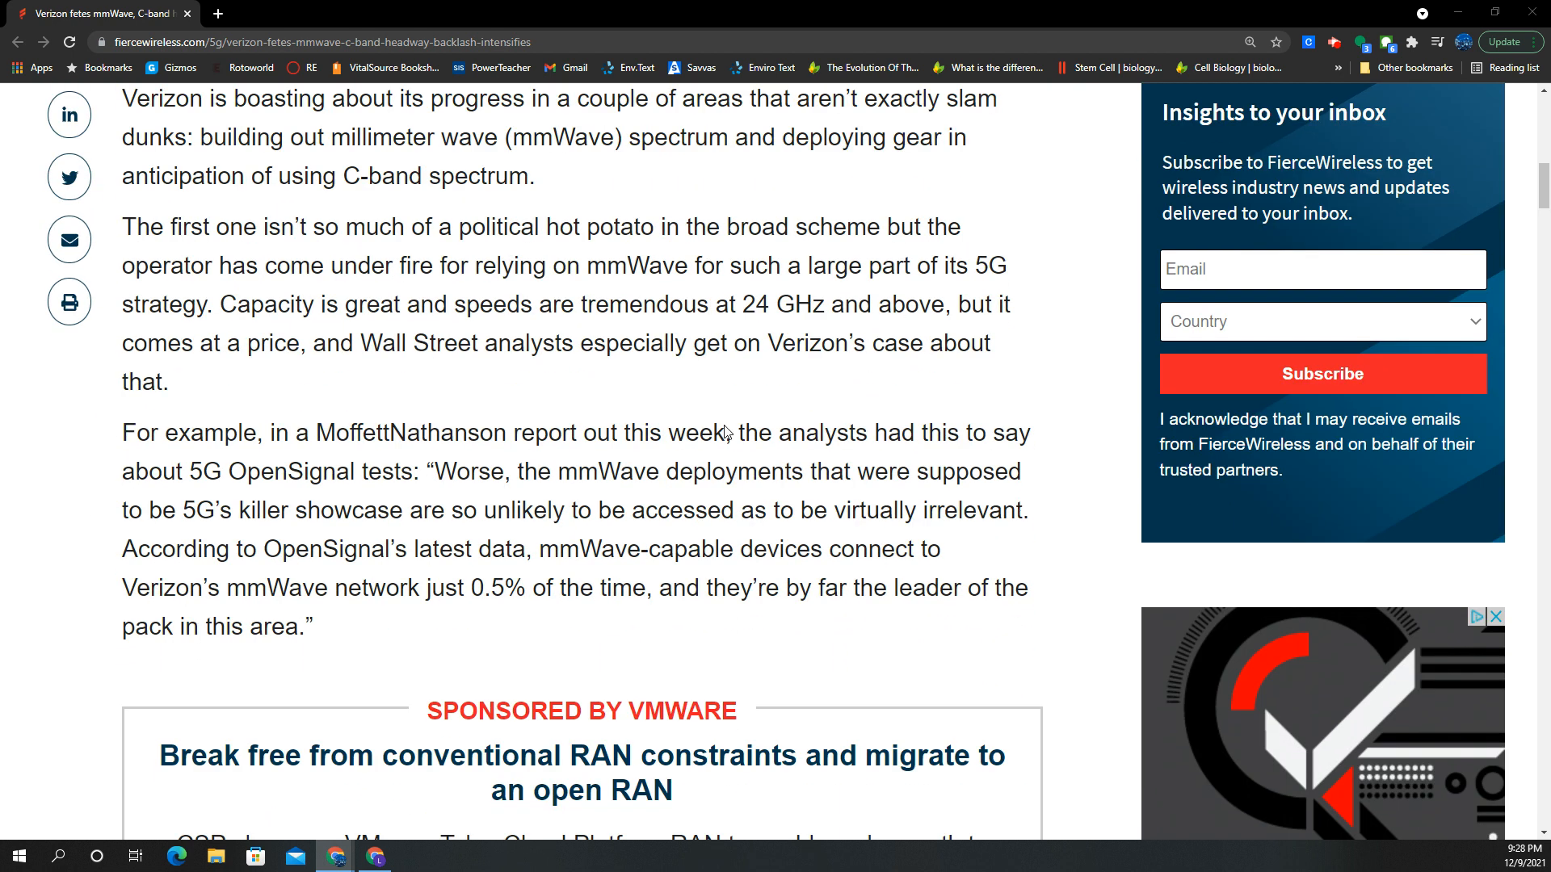
{"action": "scroll", "scroll_direction": "down", "scroll_amount": 3}
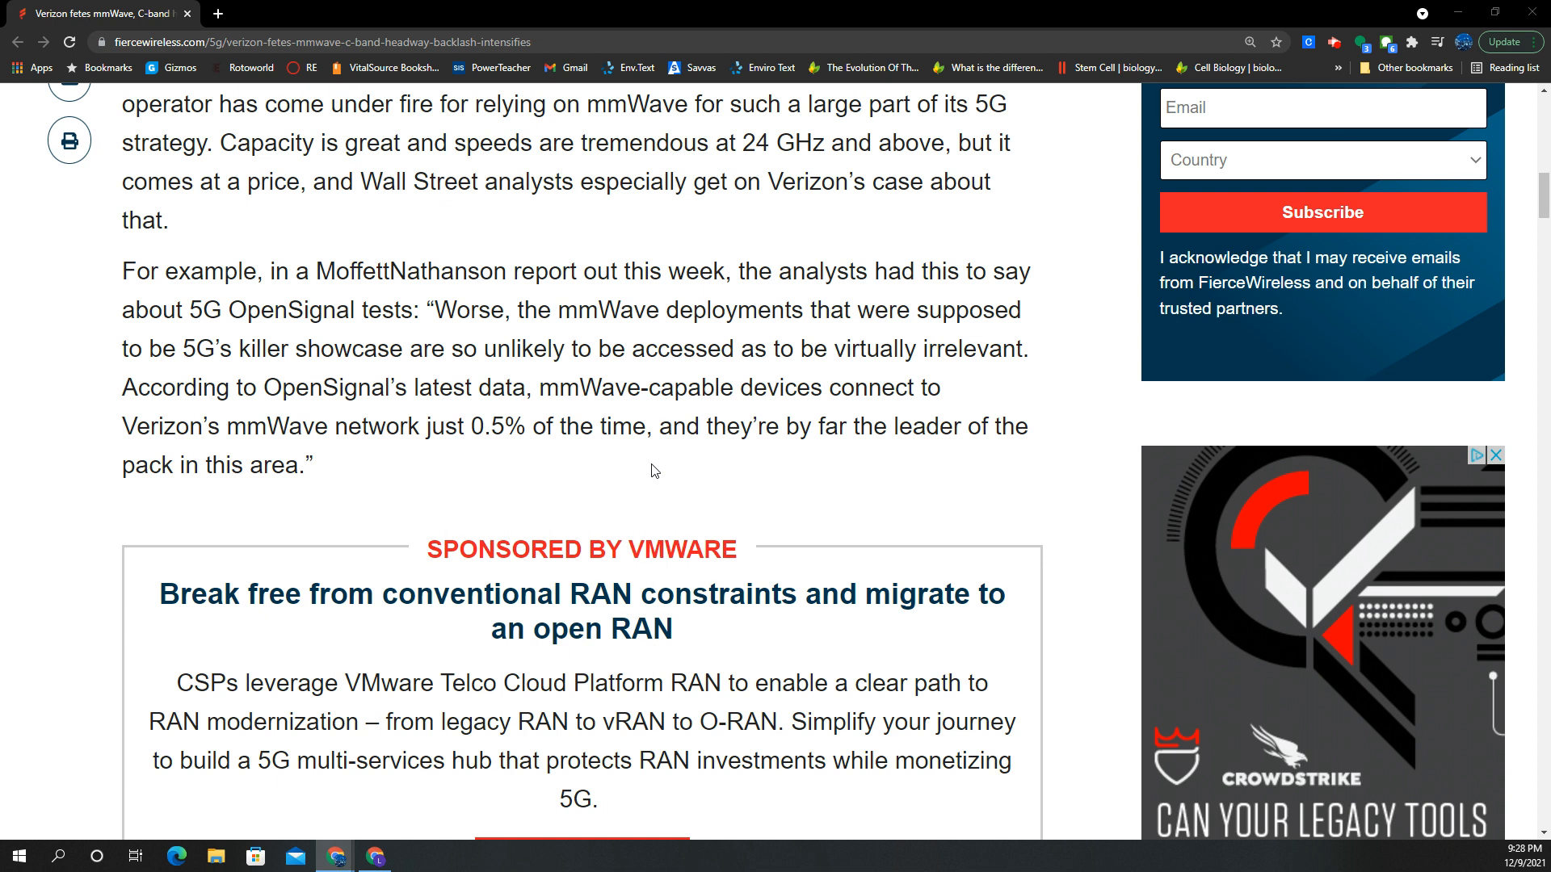
{"action": "scroll", "scroll_direction": "down", "scroll_amount": 3}
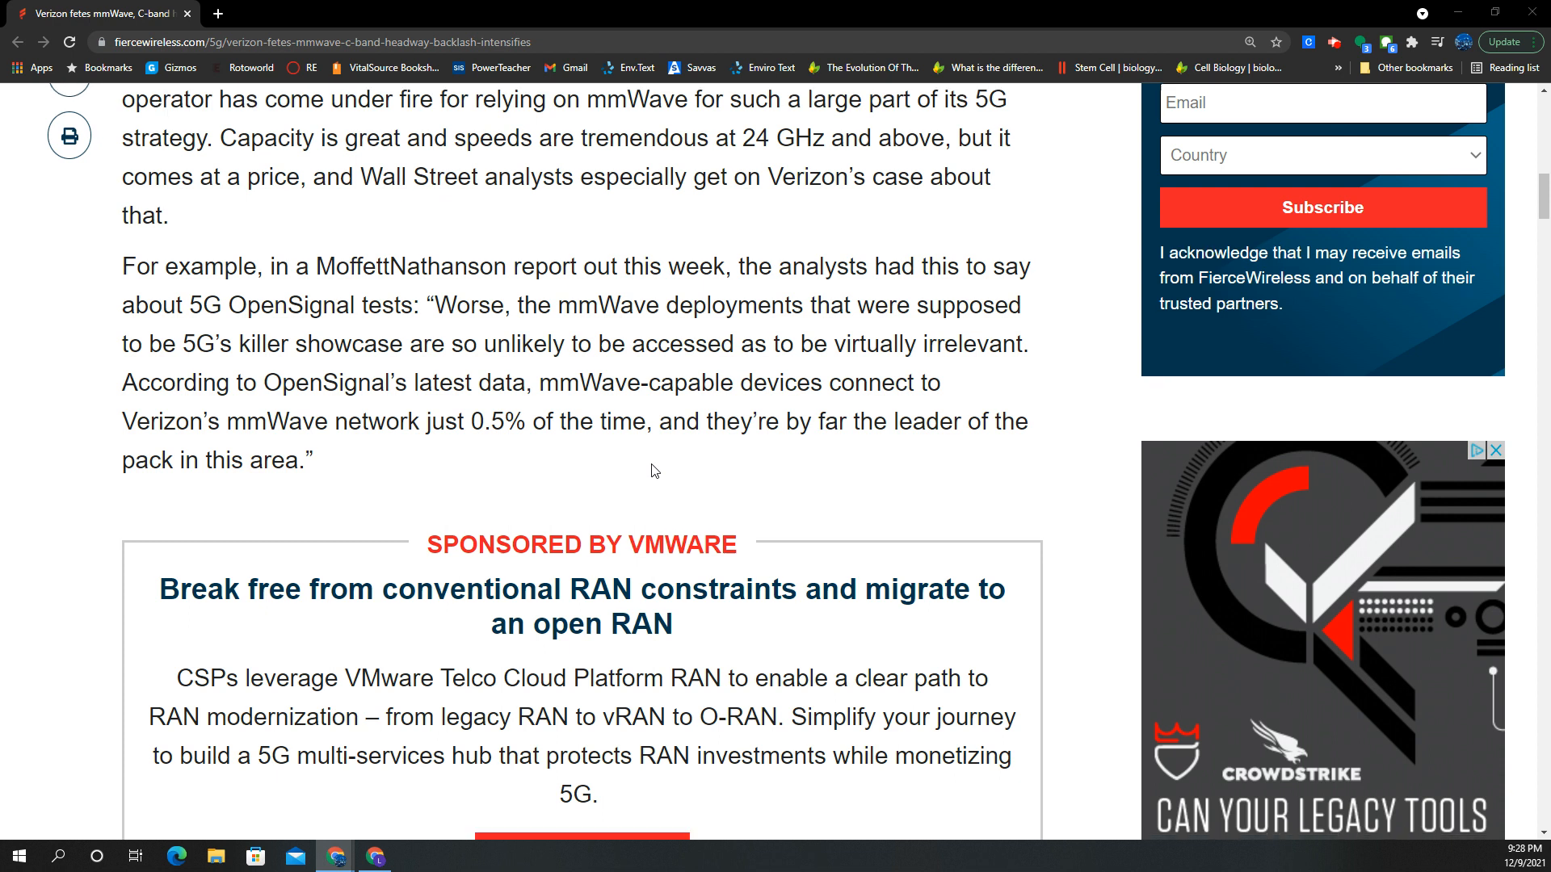
{"action": "scroll", "scroll_direction": "down", "scroll_amount": 3}
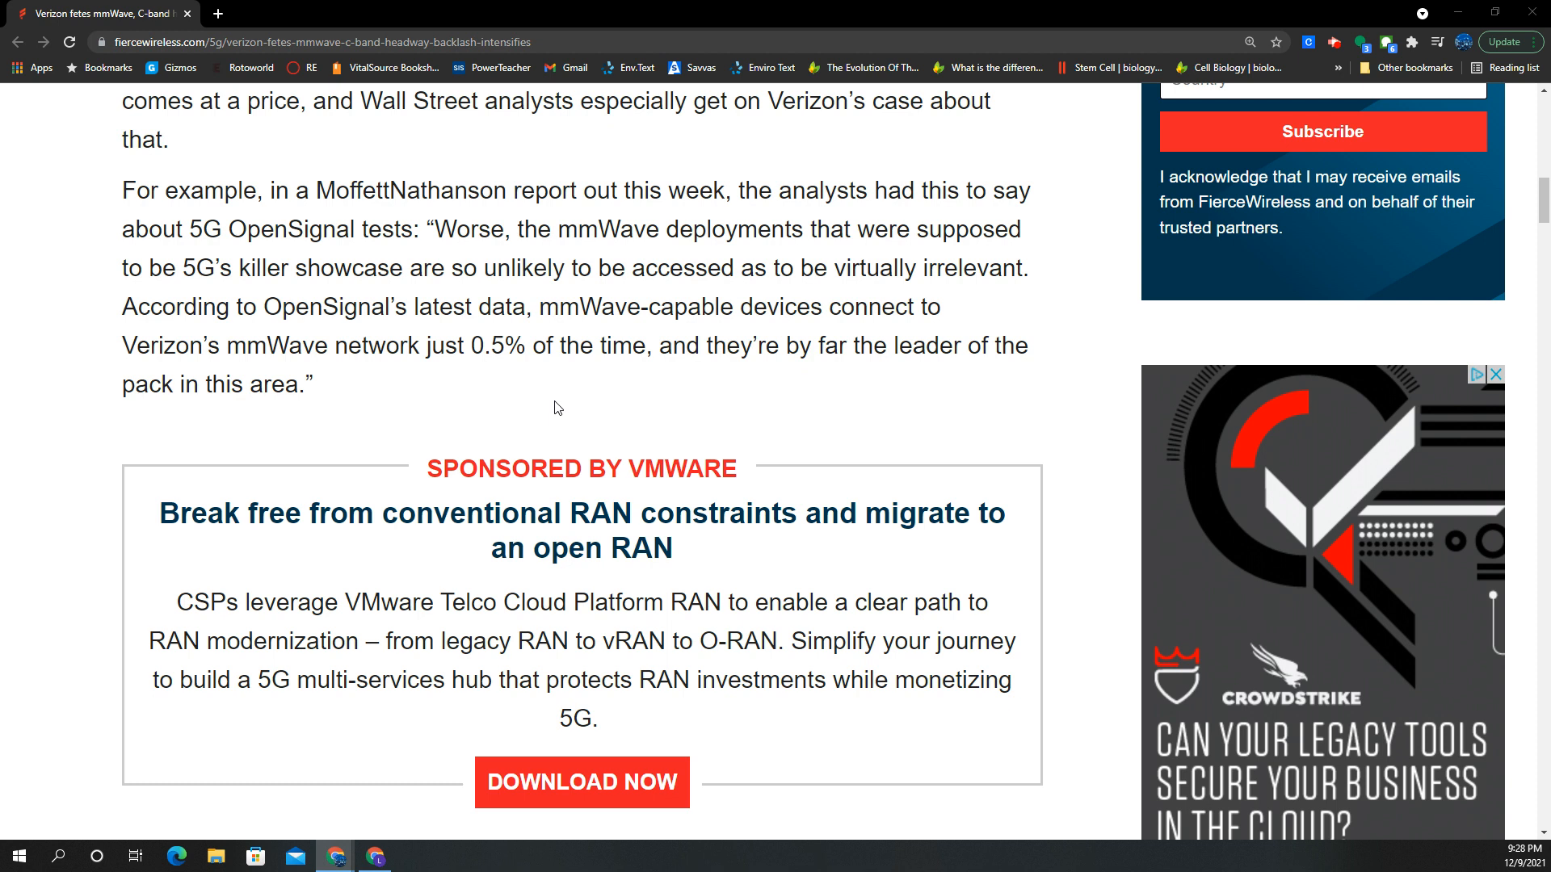
{"action": "scroll", "scroll_direction": "down", "scroll_amount": 3}
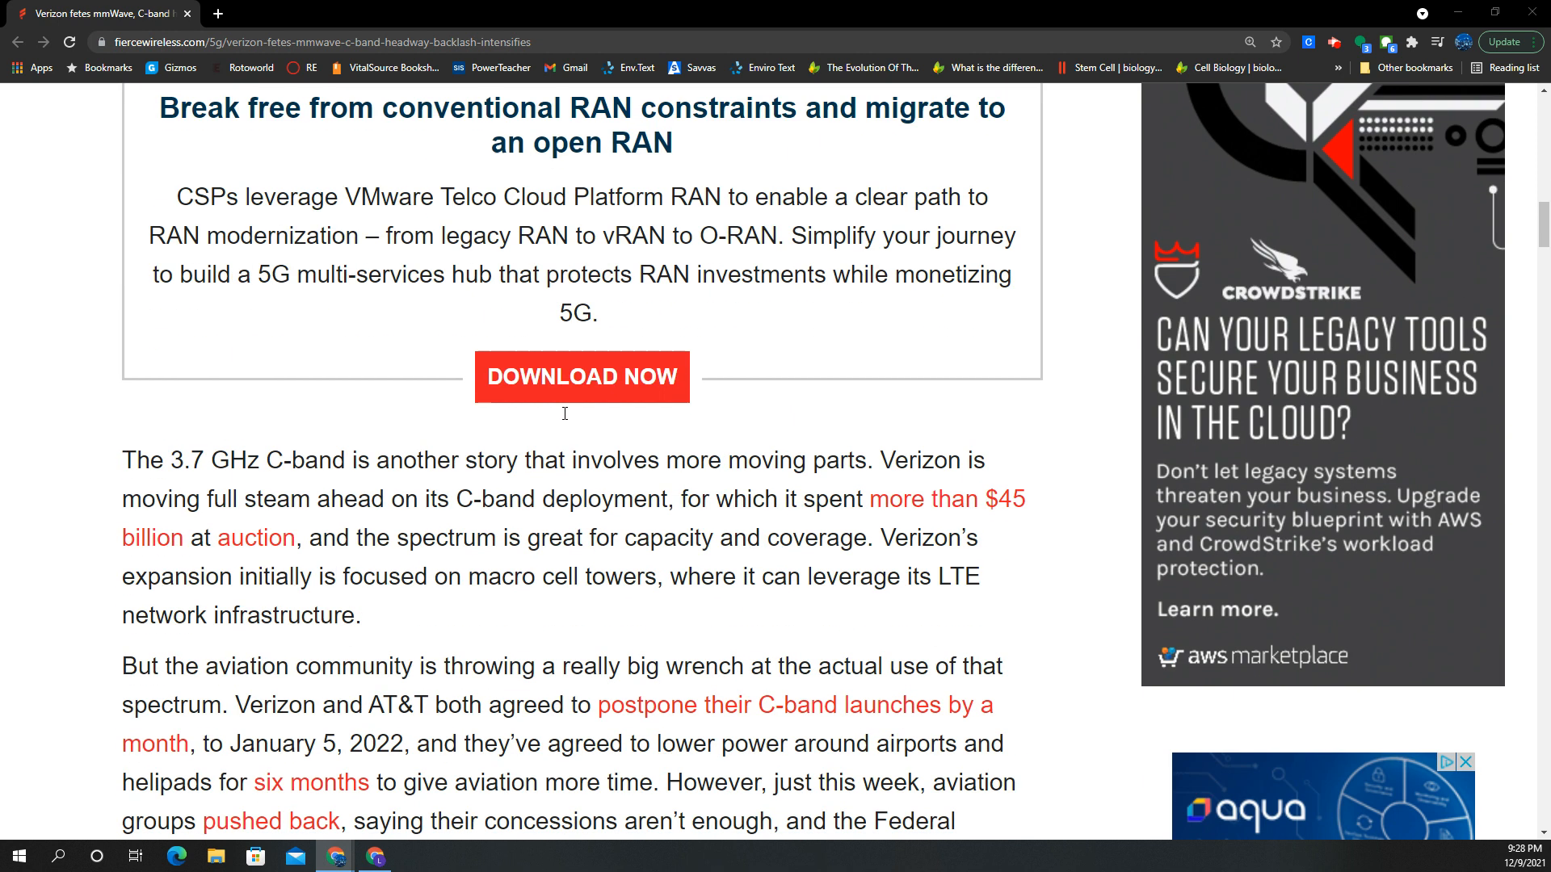
{"action": "scroll", "scroll_direction": "down", "scroll_amount": 3}
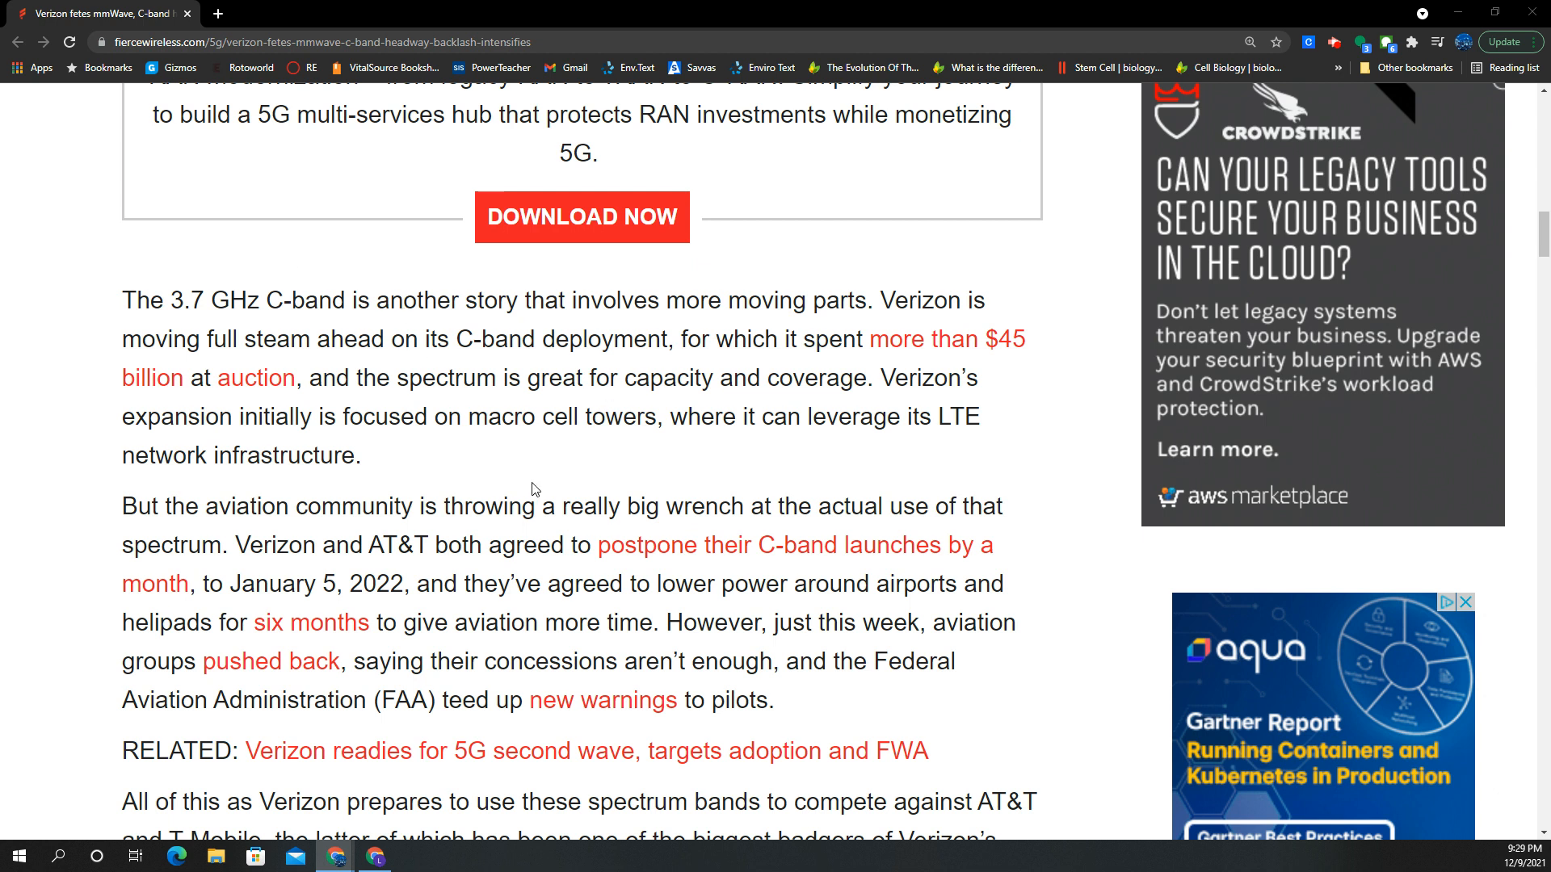
Step: Scroll down past the RELATED link to the Moving ahead section on 5G Ultra Wideband city coverage
{"action": "scroll", "scroll_direction": "down", "scroll_amount": 3}
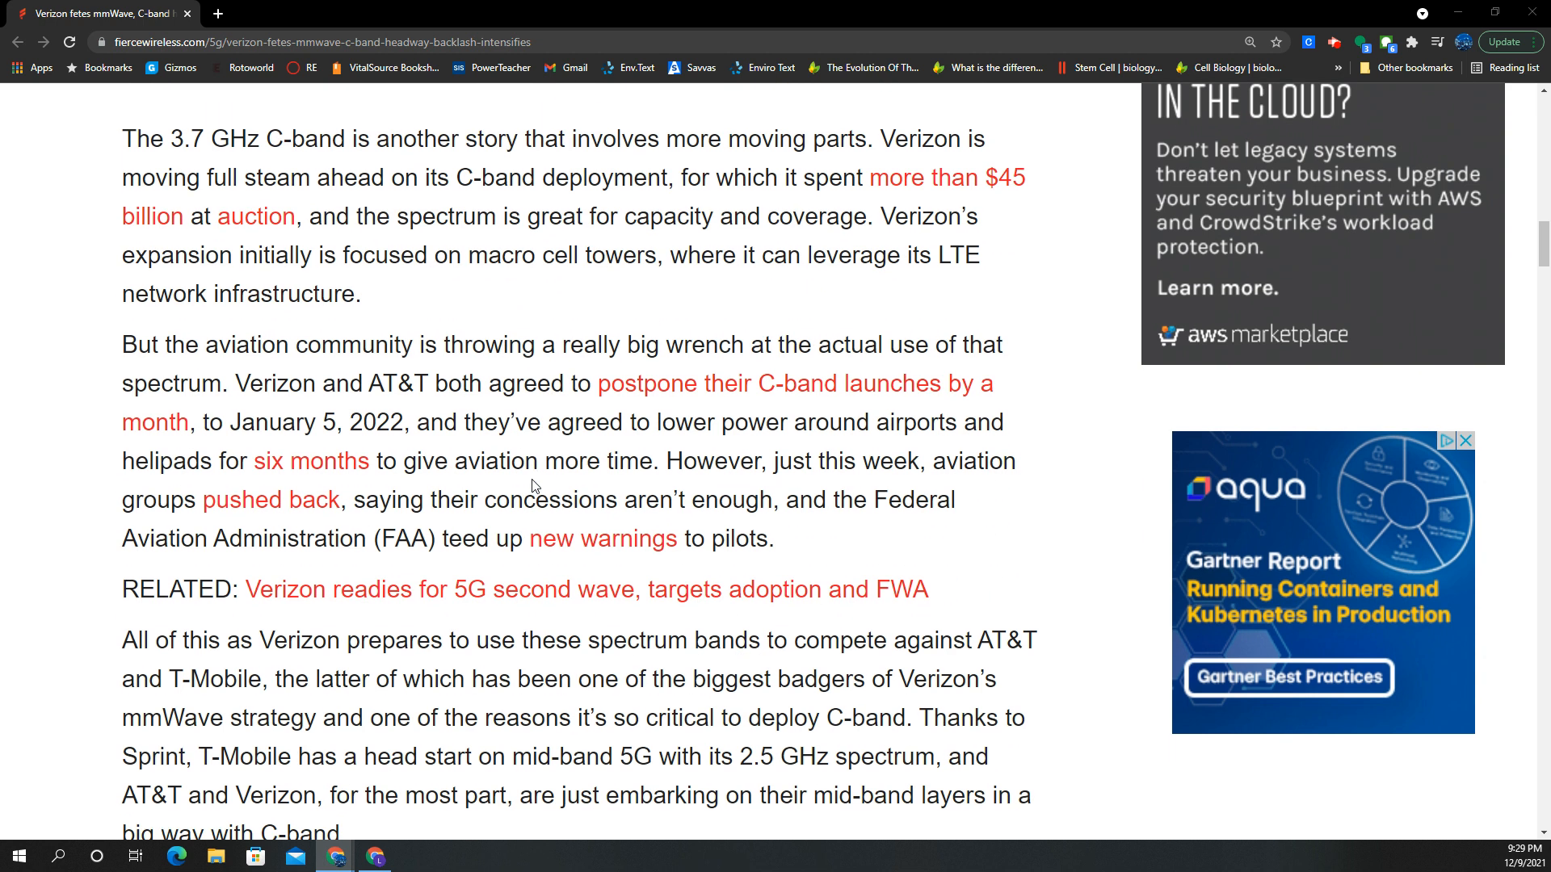
{"action": "scroll", "scroll_direction": "down", "scroll_amount": 3}
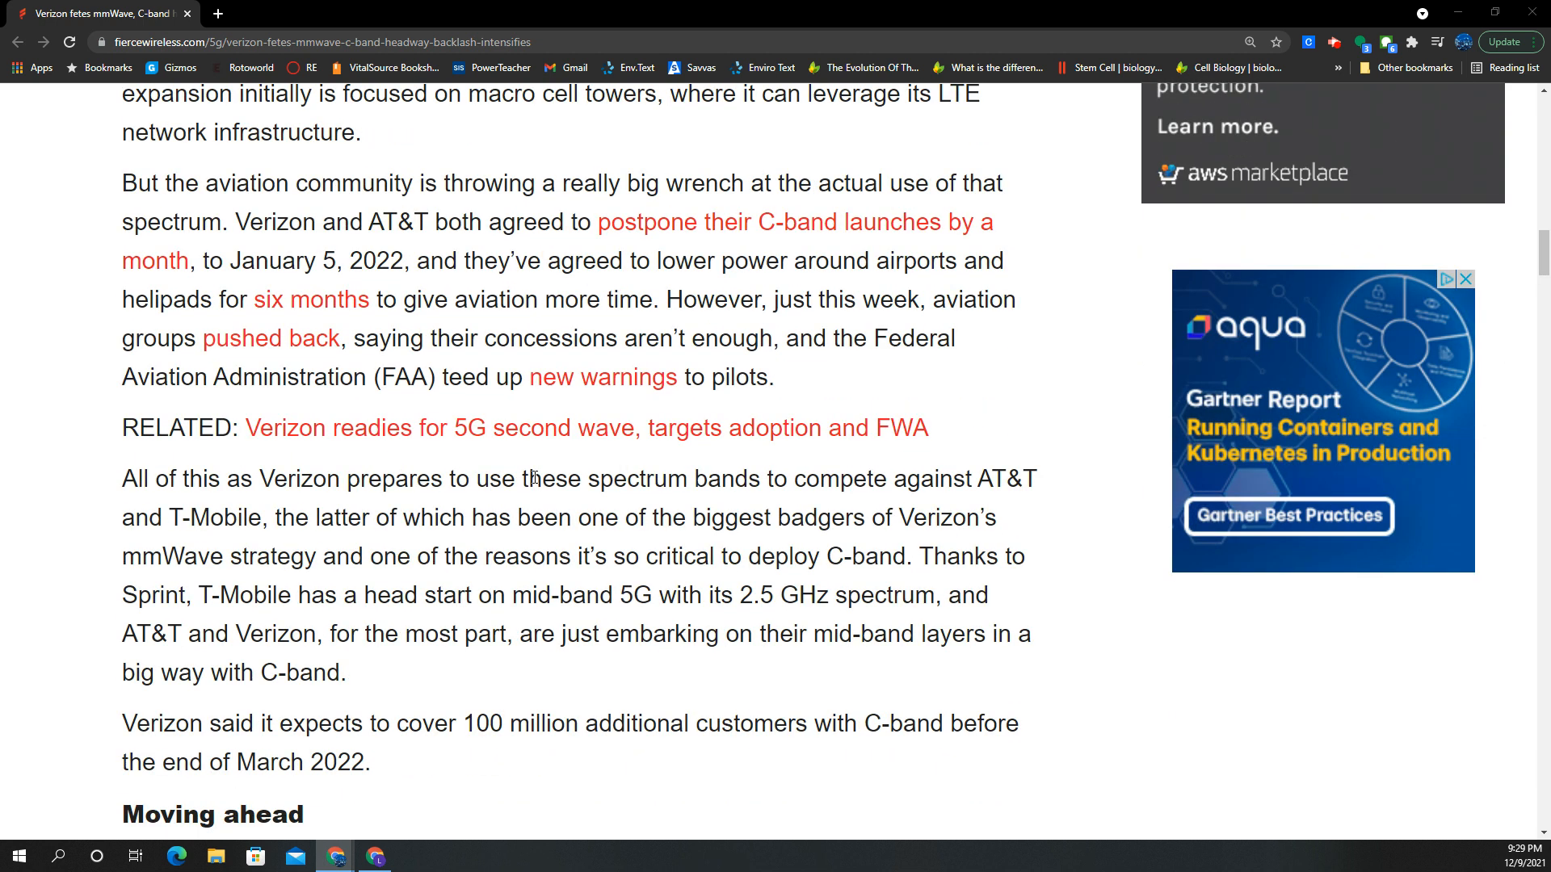
{"action": "scroll", "scroll_direction": "down", "scroll_amount": 3}
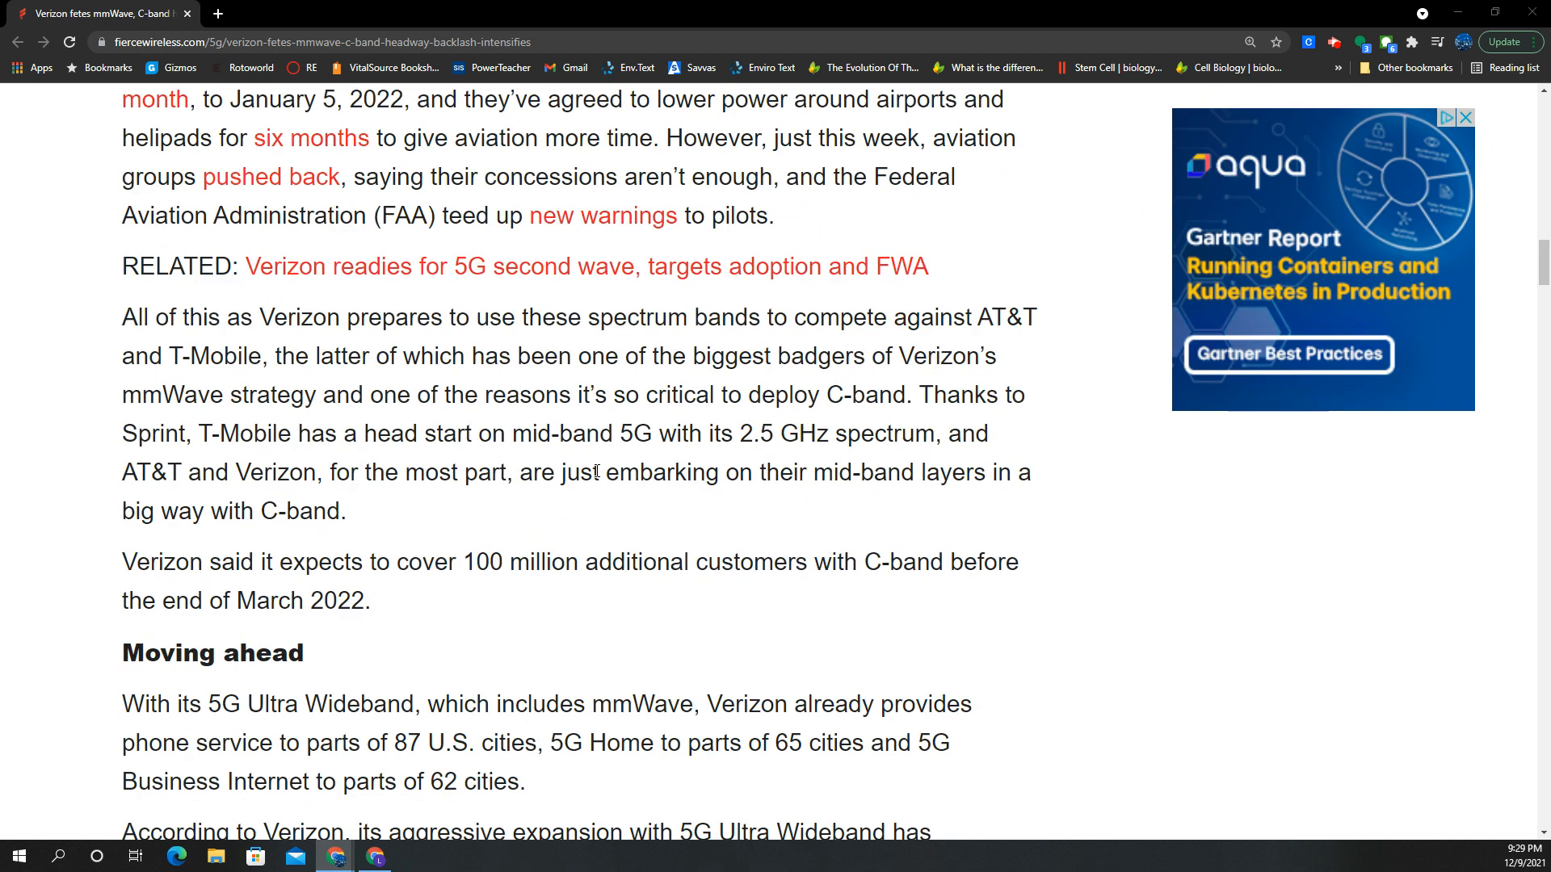
{"action": "scroll", "scroll_direction": "down", "scroll_amount": 3}
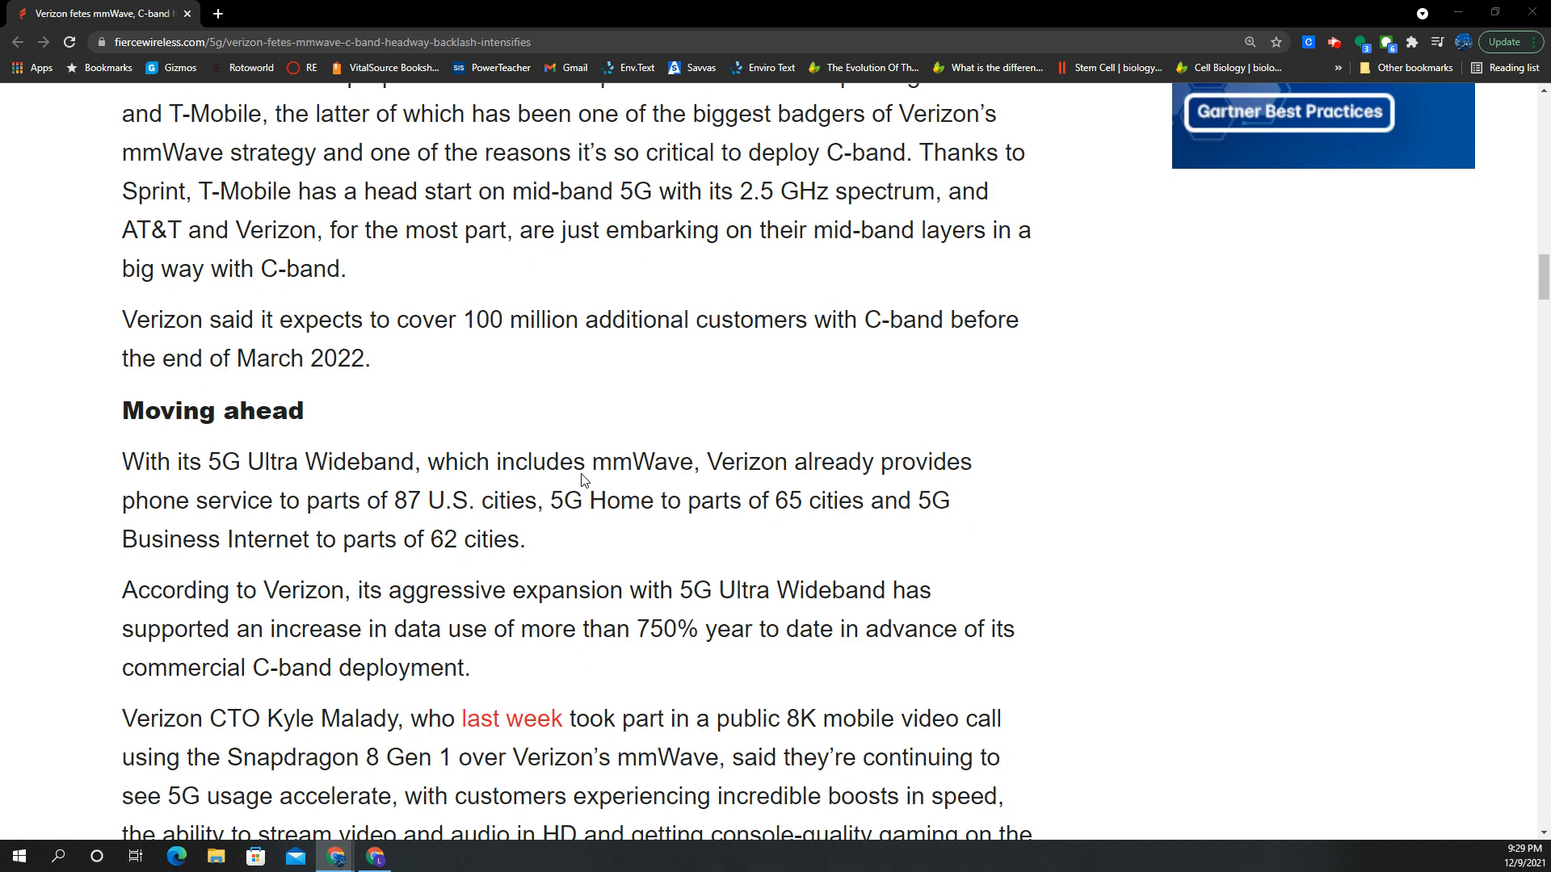
{"action": "mouse_move", "coordinate": [688, 278]}
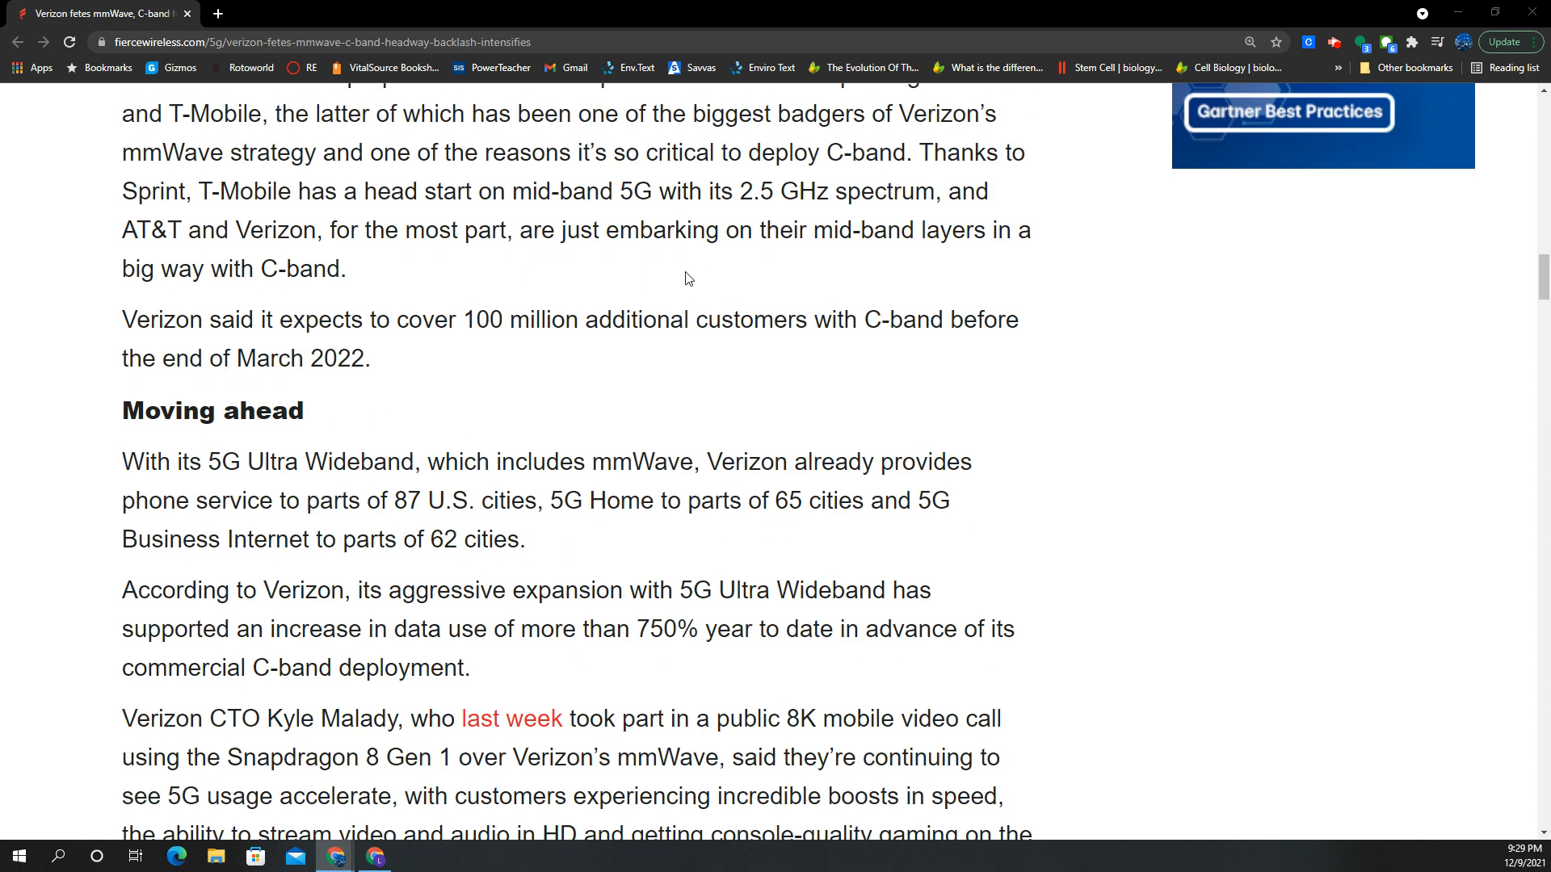
{"action": "mouse_move", "coordinate": [613, 367]}
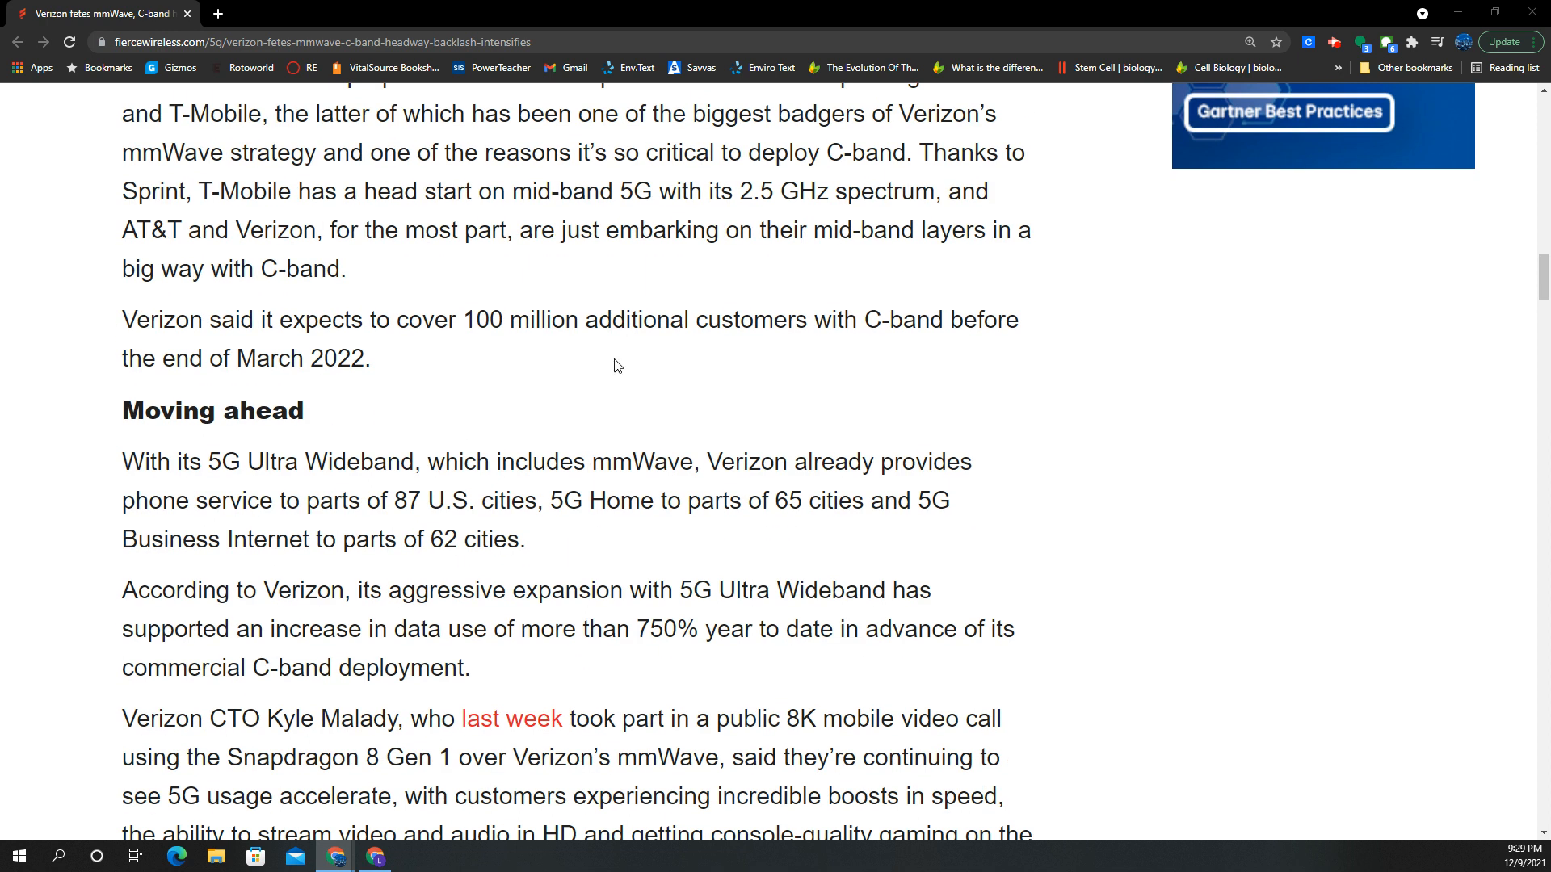
{"action": "mouse_move", "coordinate": [578, 360]}
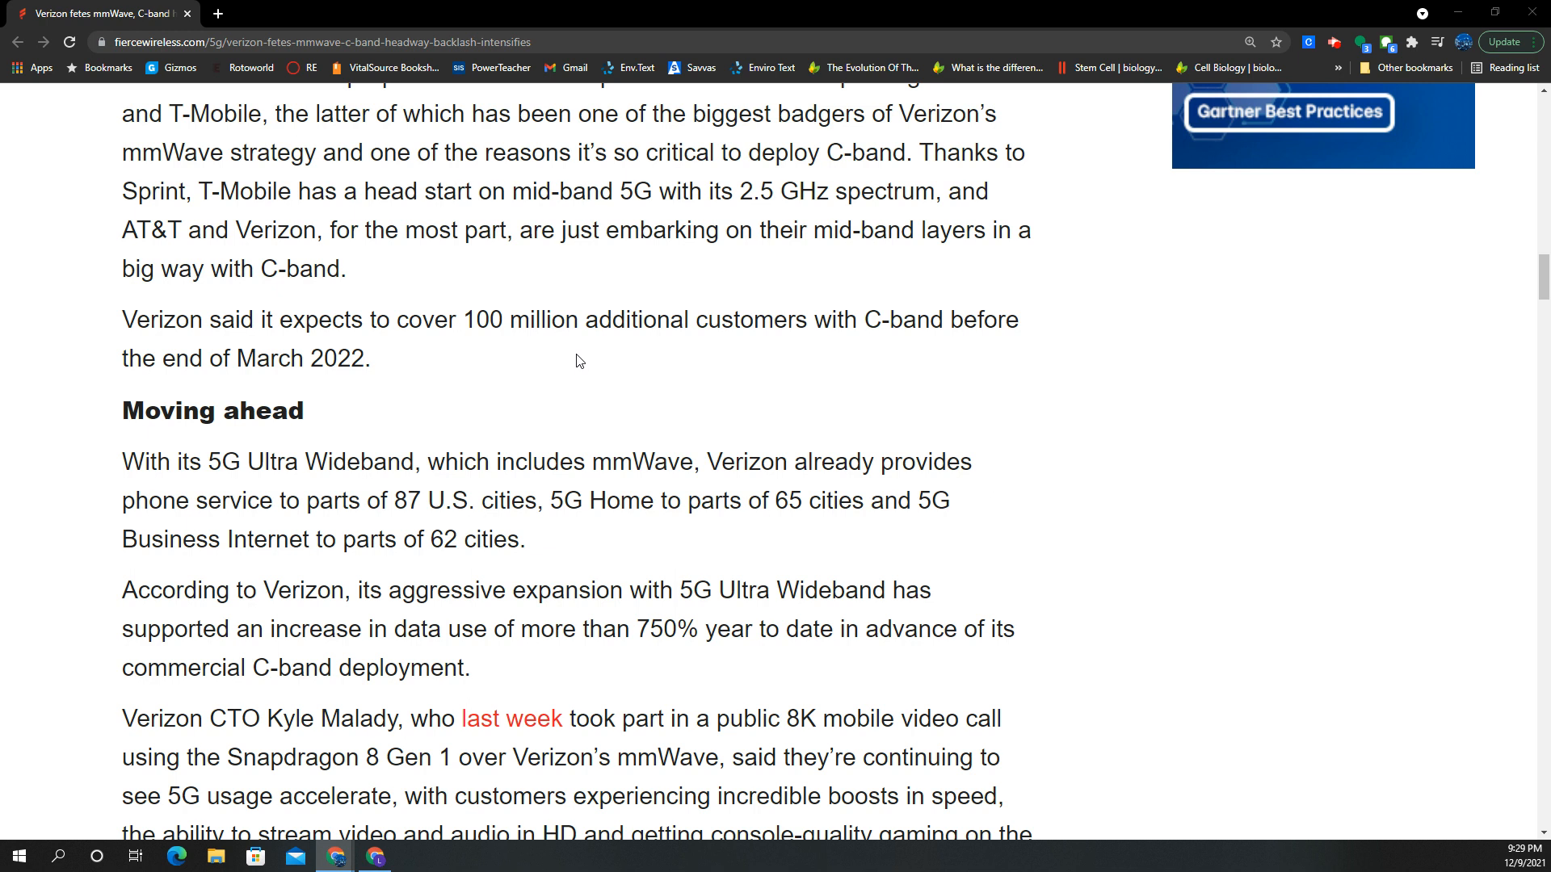
{"action": "mouse_move", "coordinate": [871, 376]}
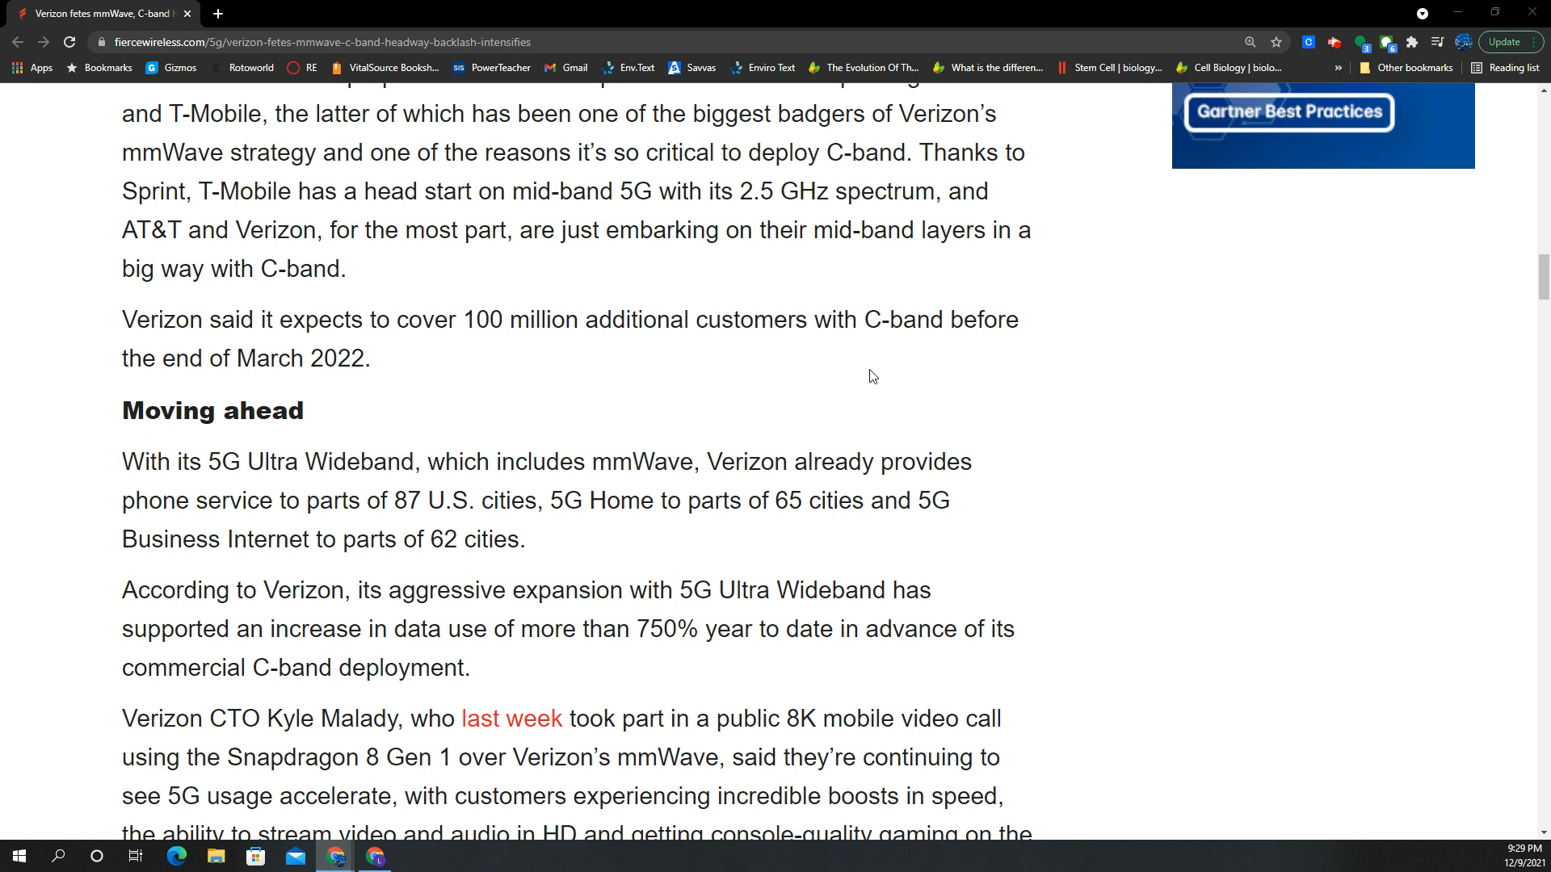
Step: Scroll down to the final C-band speed-test paragraph and the 'Read more on' topic tags
{"action": "scroll", "scroll_direction": "down", "scroll_amount": 3}
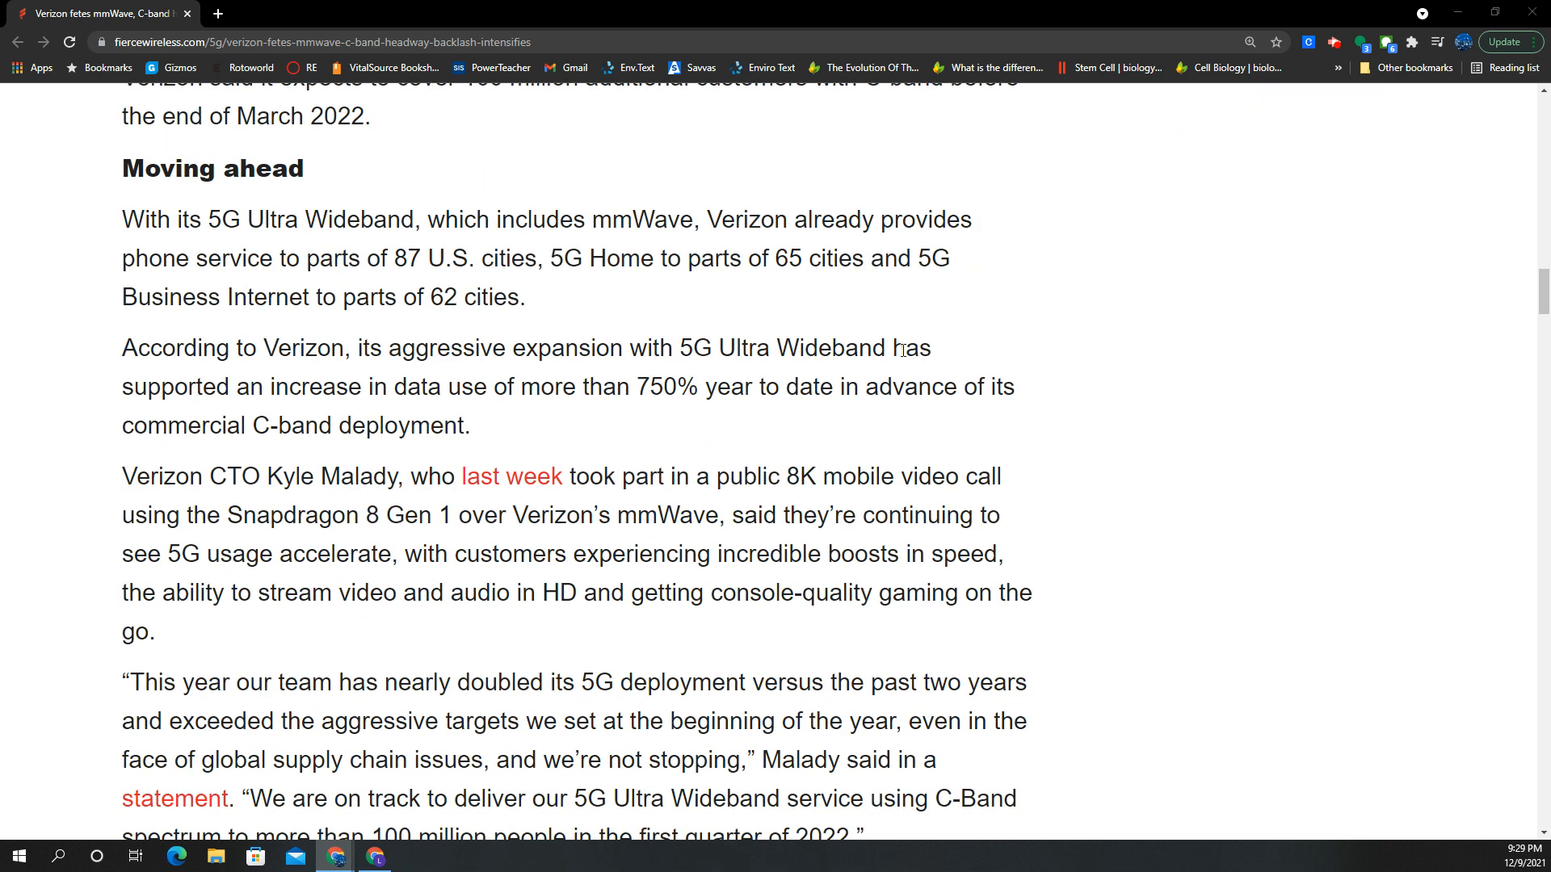
{"action": "mouse_move", "coordinate": [906, 378]}
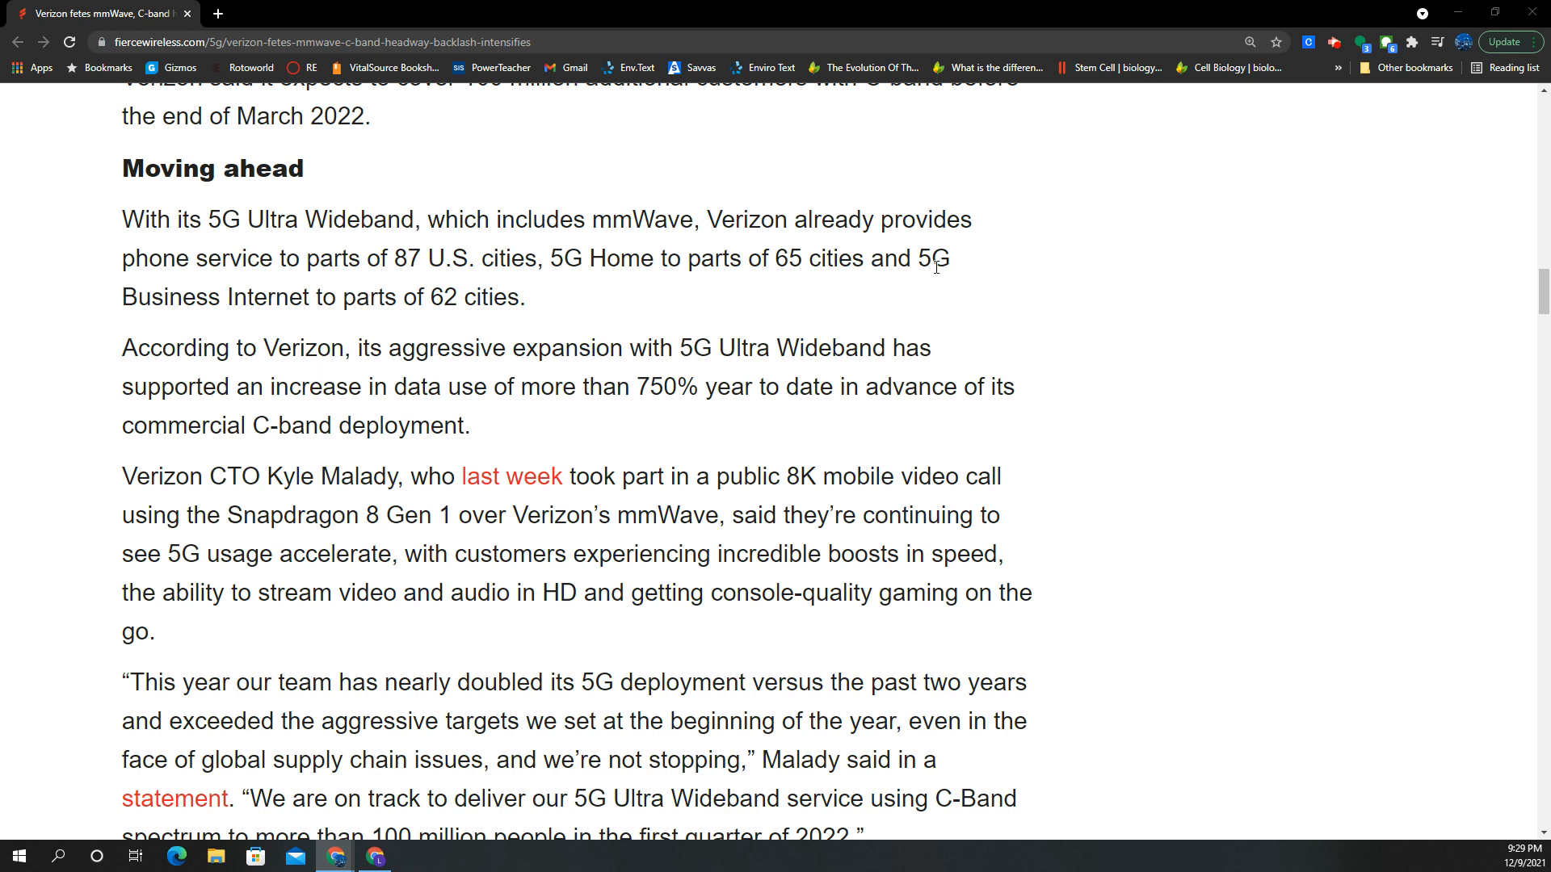
{"action": "scroll", "scroll_direction": "down", "scroll_amount": 3}
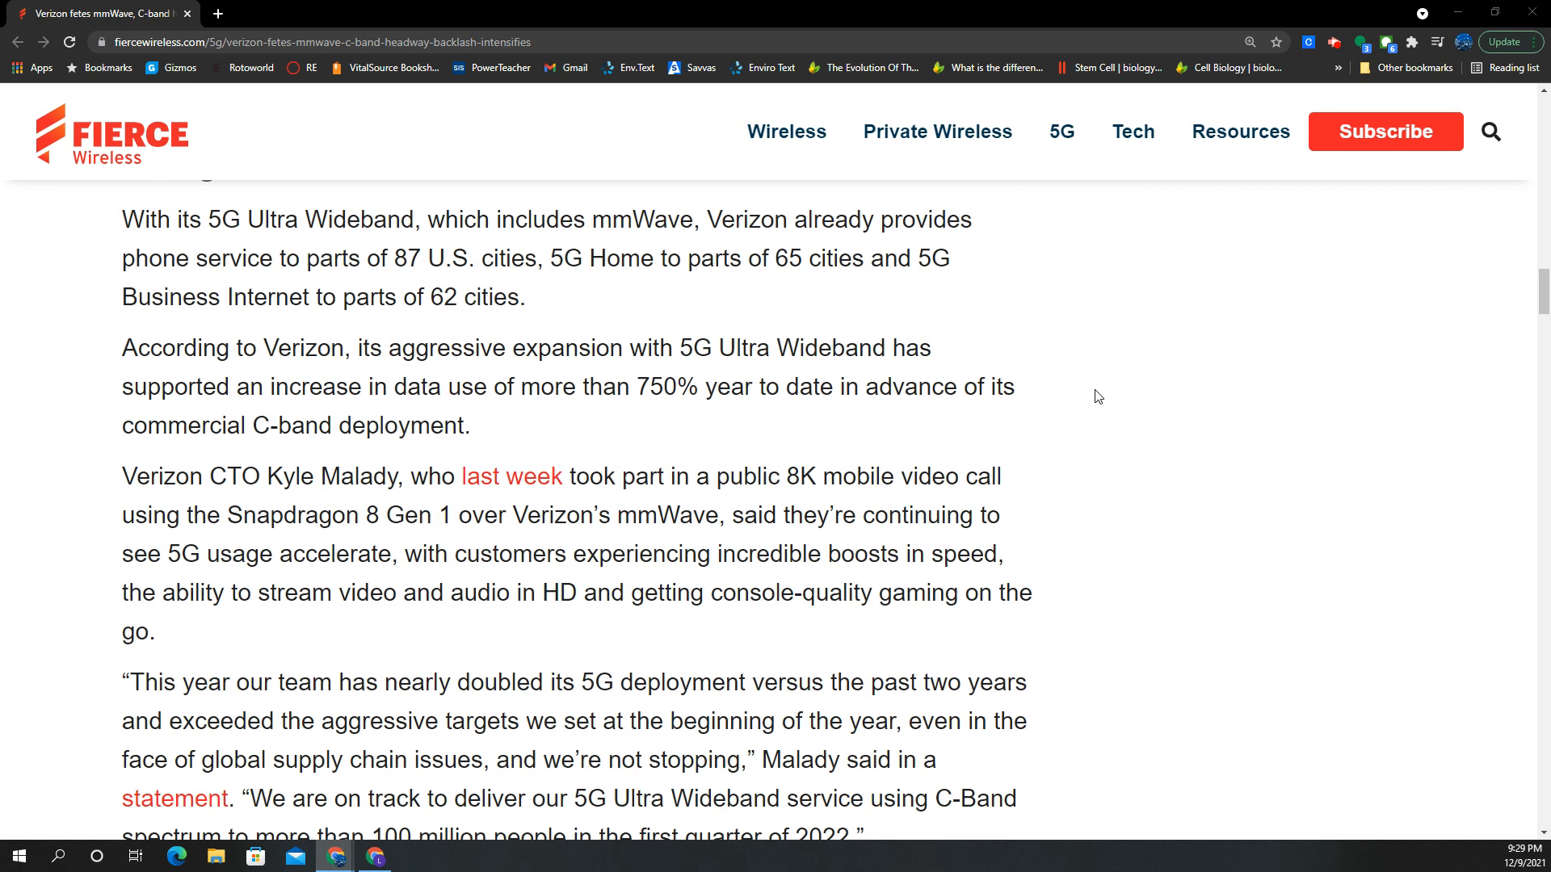
{"action": "mouse_move", "coordinate": [1063, 401]}
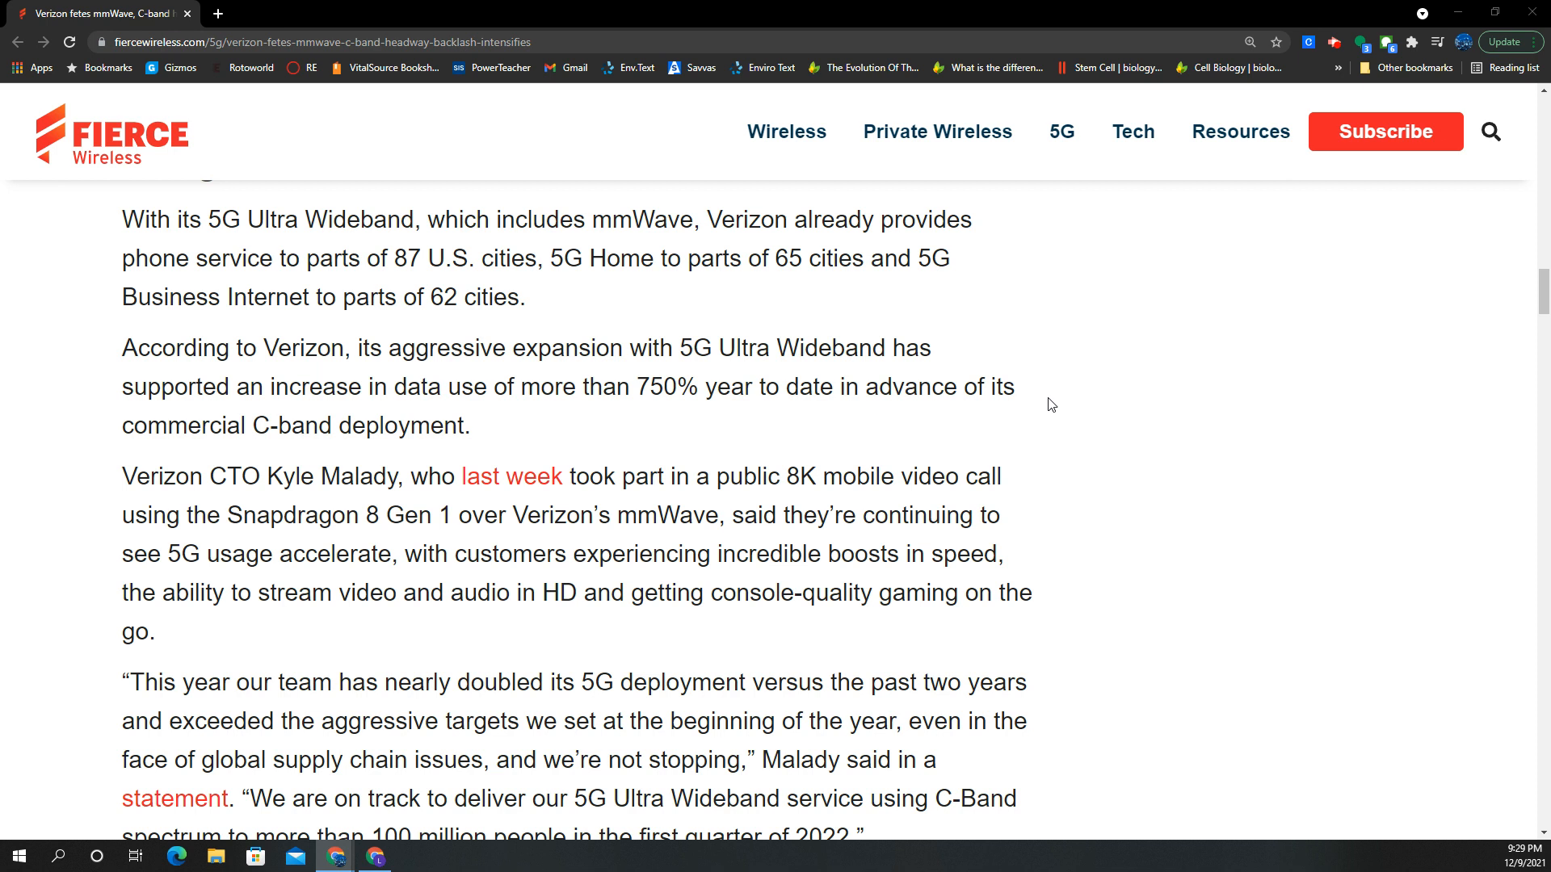
{"action": "mouse_move", "coordinate": [1046, 407]}
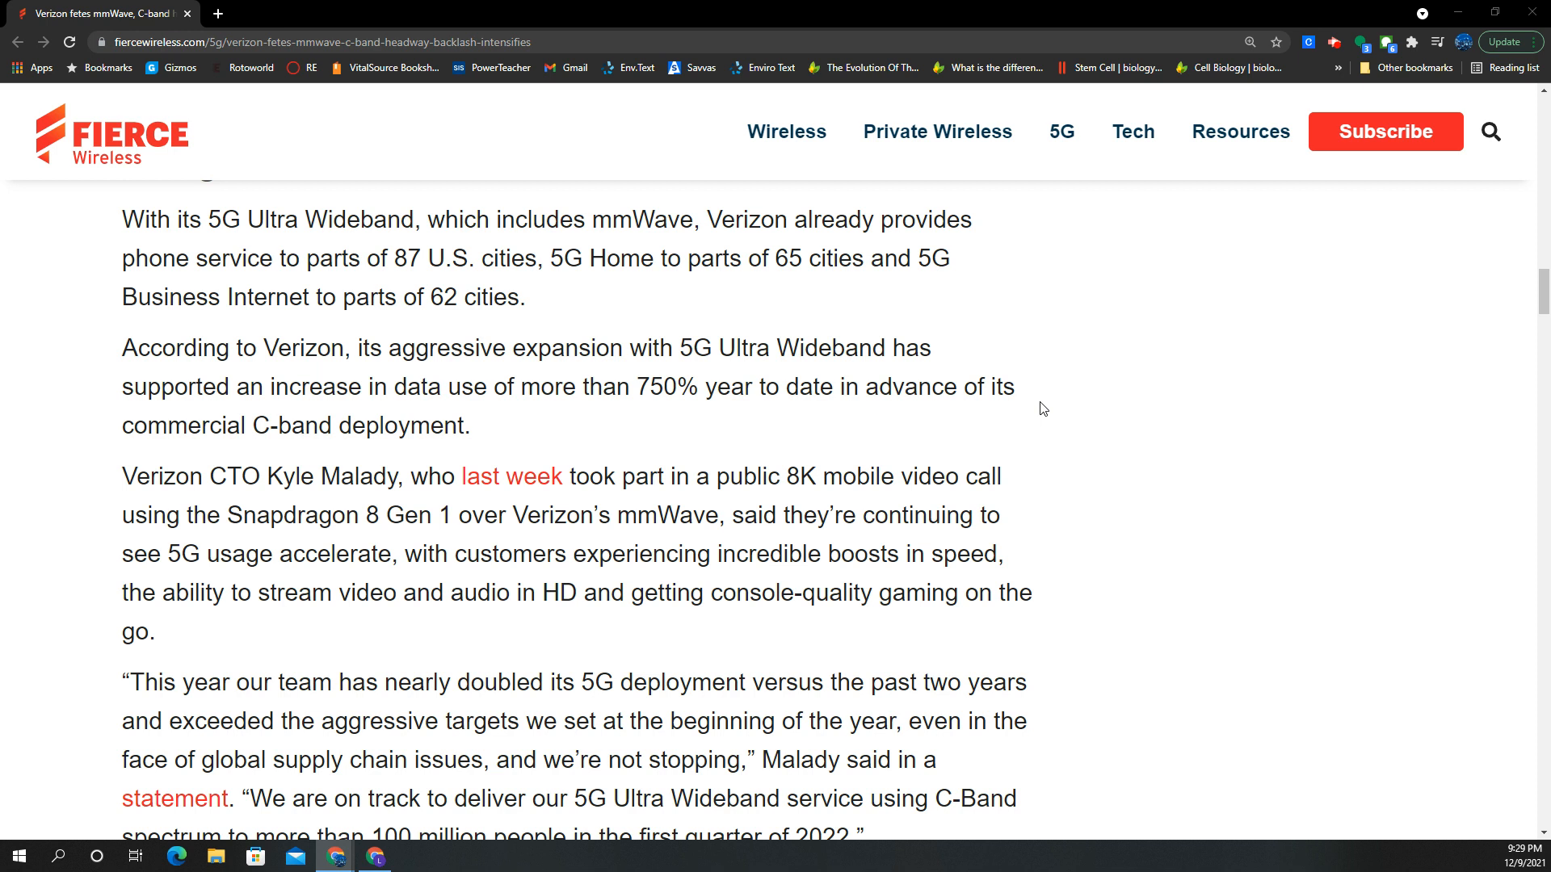
{"action": "scroll", "scroll_direction": "down", "scroll_amount": 3}
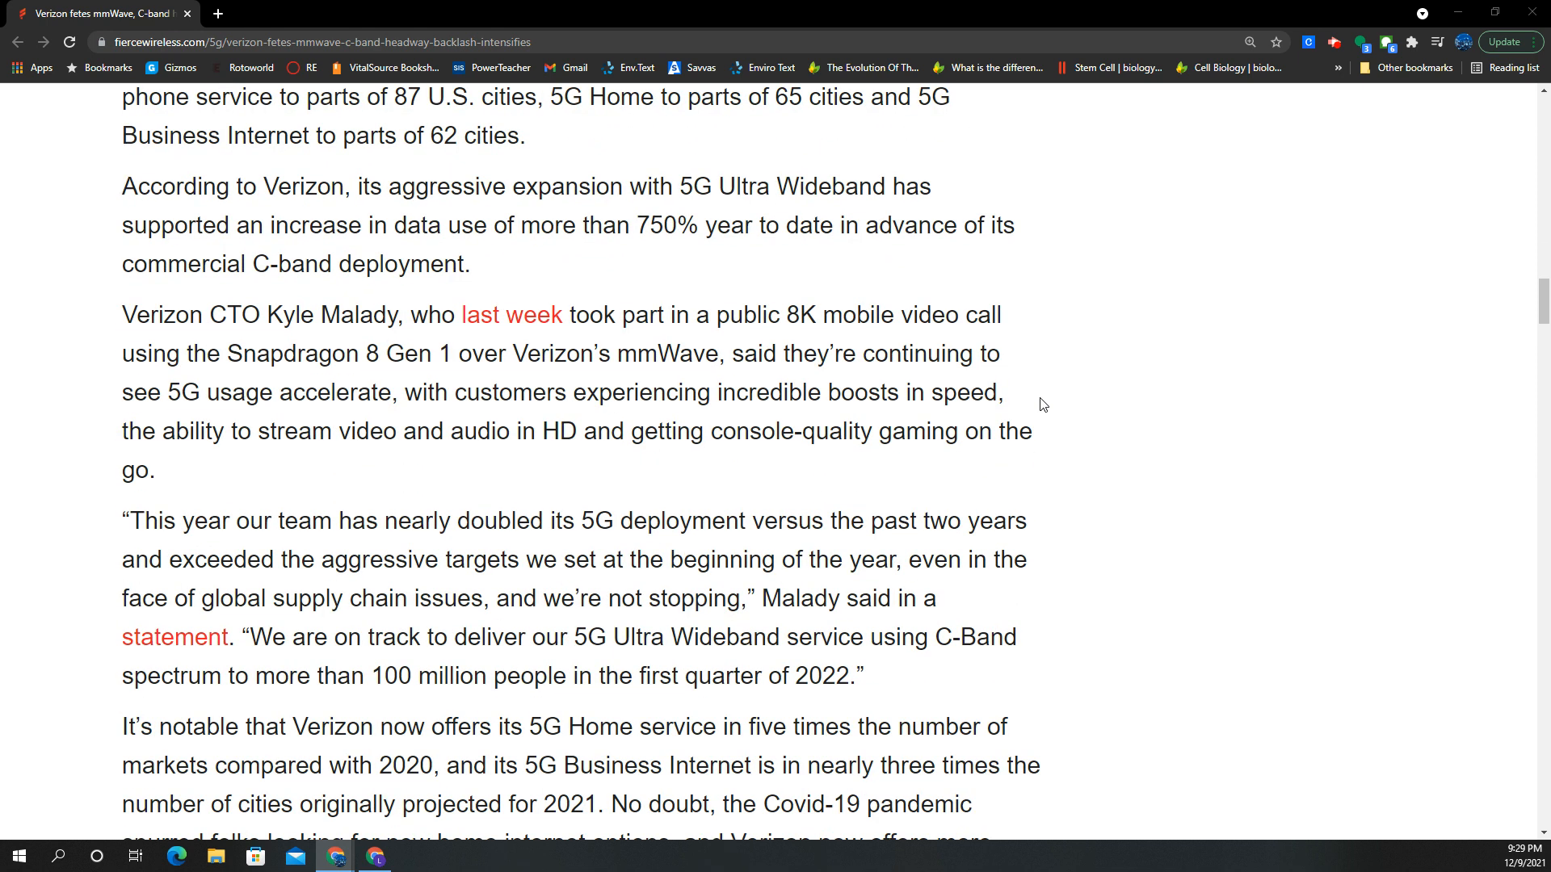
{"action": "mouse_move", "coordinate": [1032, 404]}
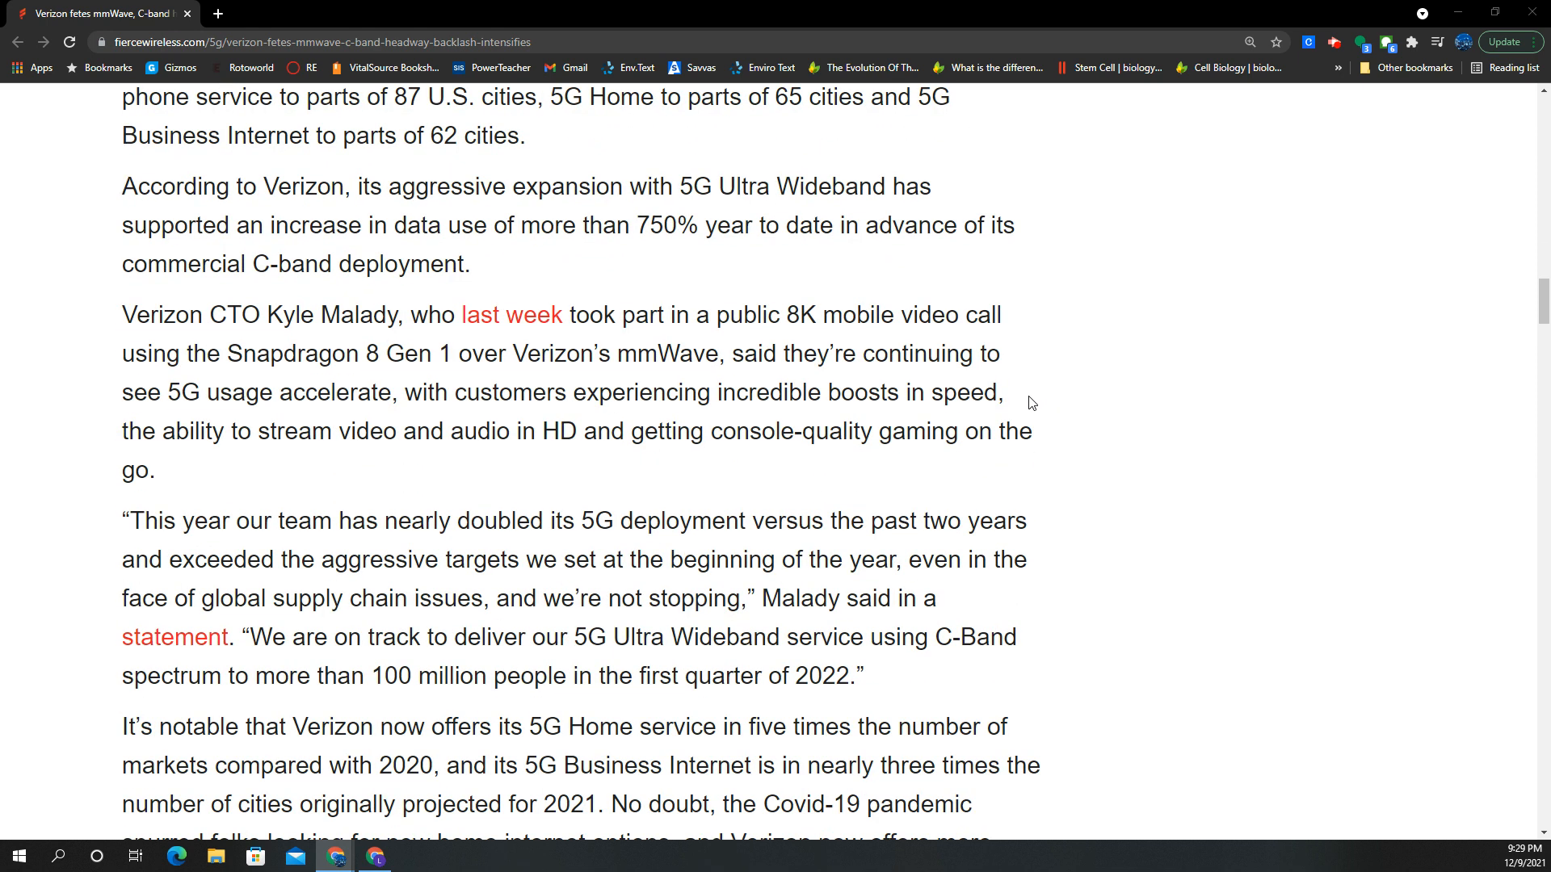
{"action": "scroll", "scroll_direction": "down", "scroll_amount": 3}
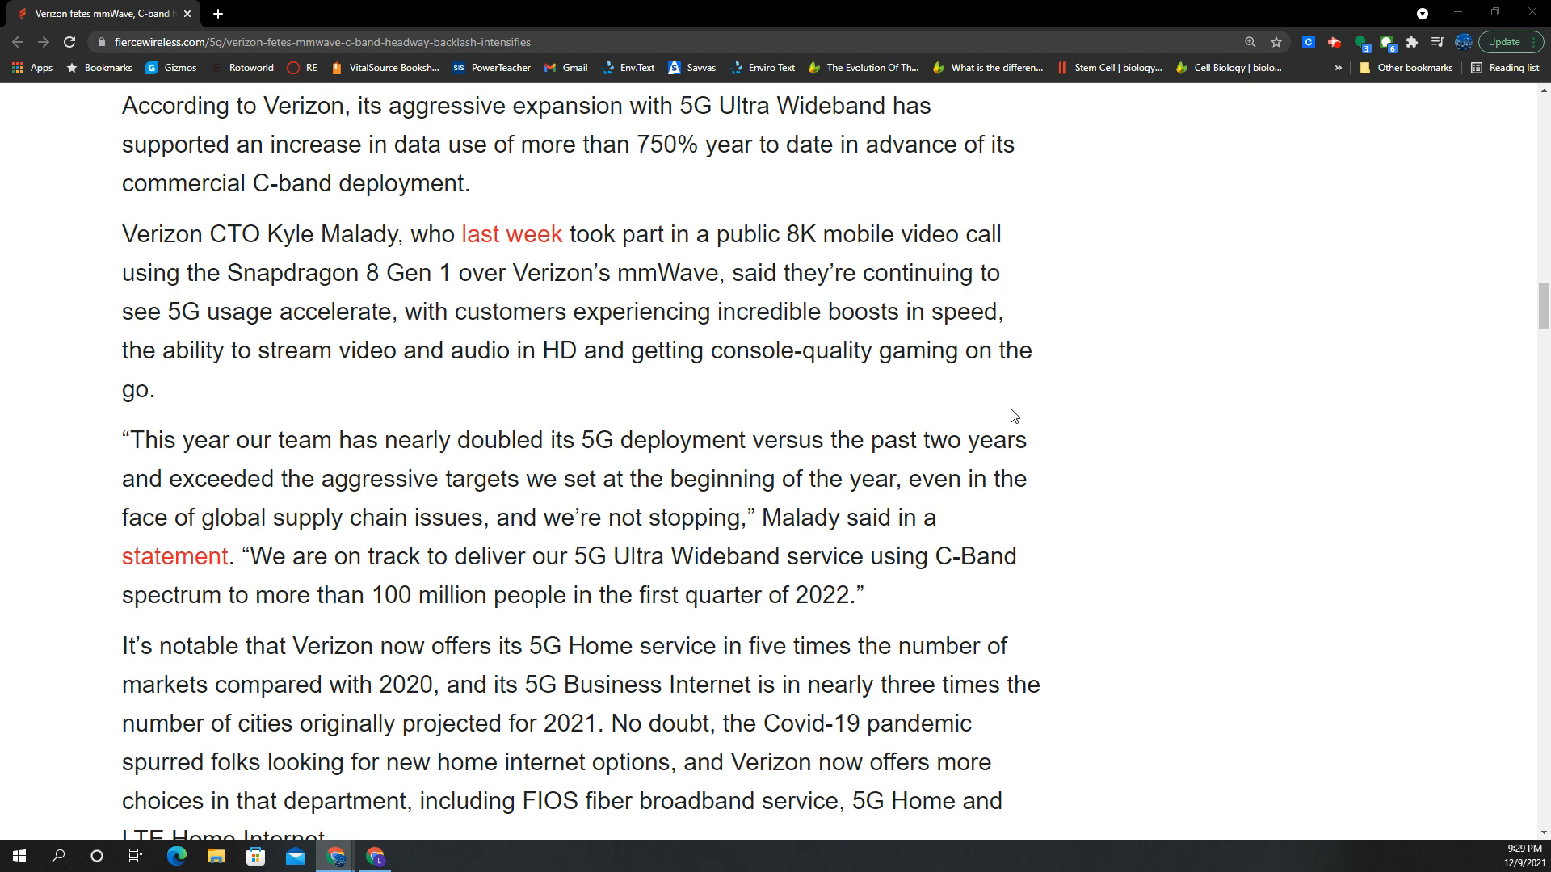
{"action": "scroll", "scroll_direction": "down", "scroll_amount": 3}
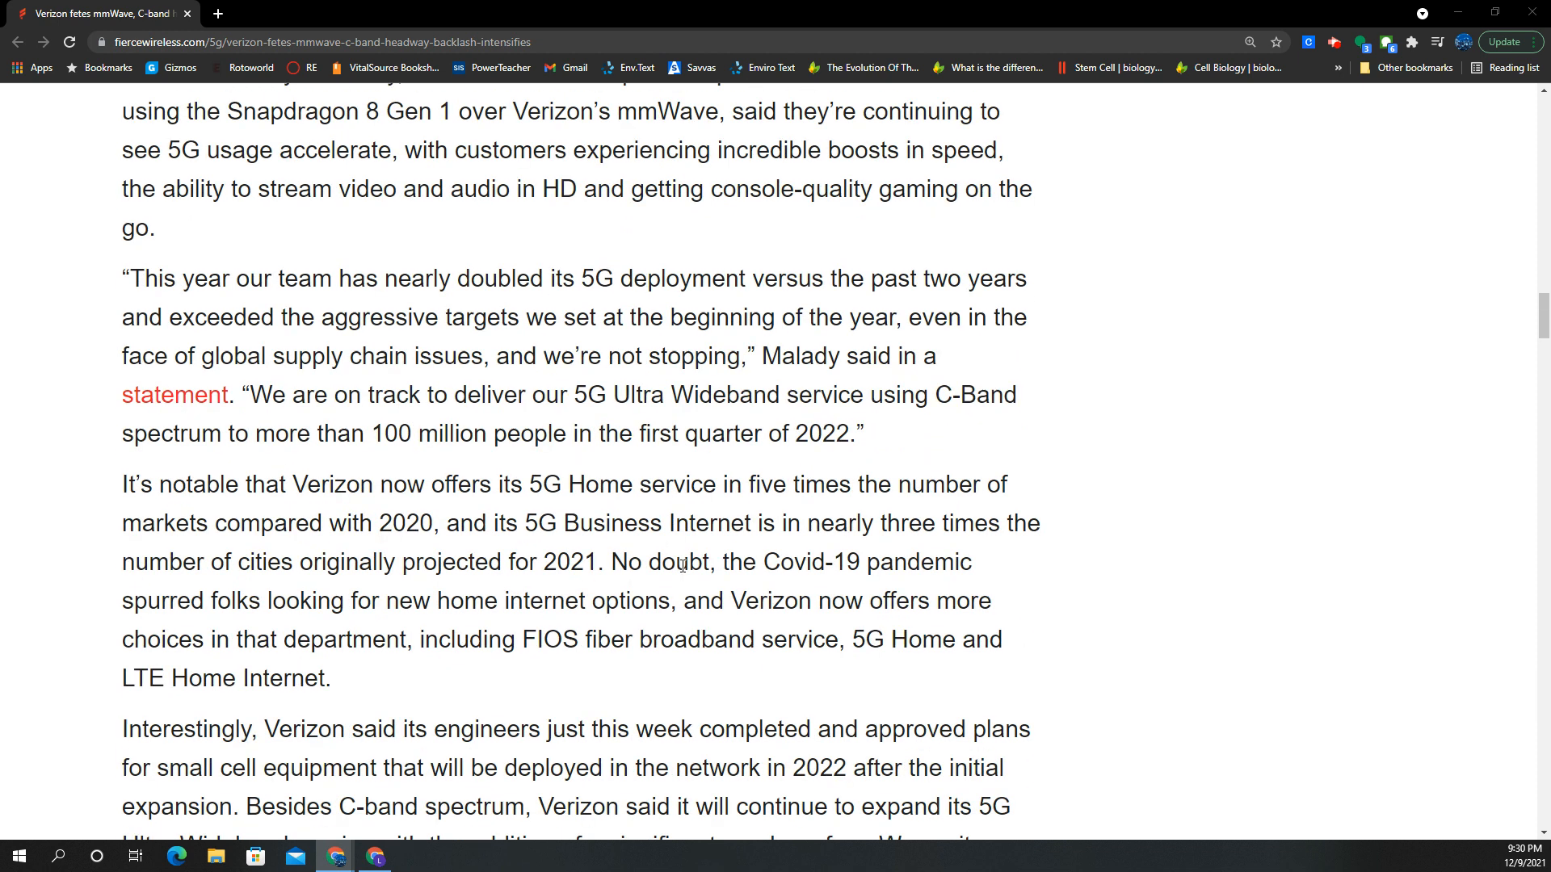
{"action": "scroll", "scroll_direction": "down", "scroll_amount": 3}
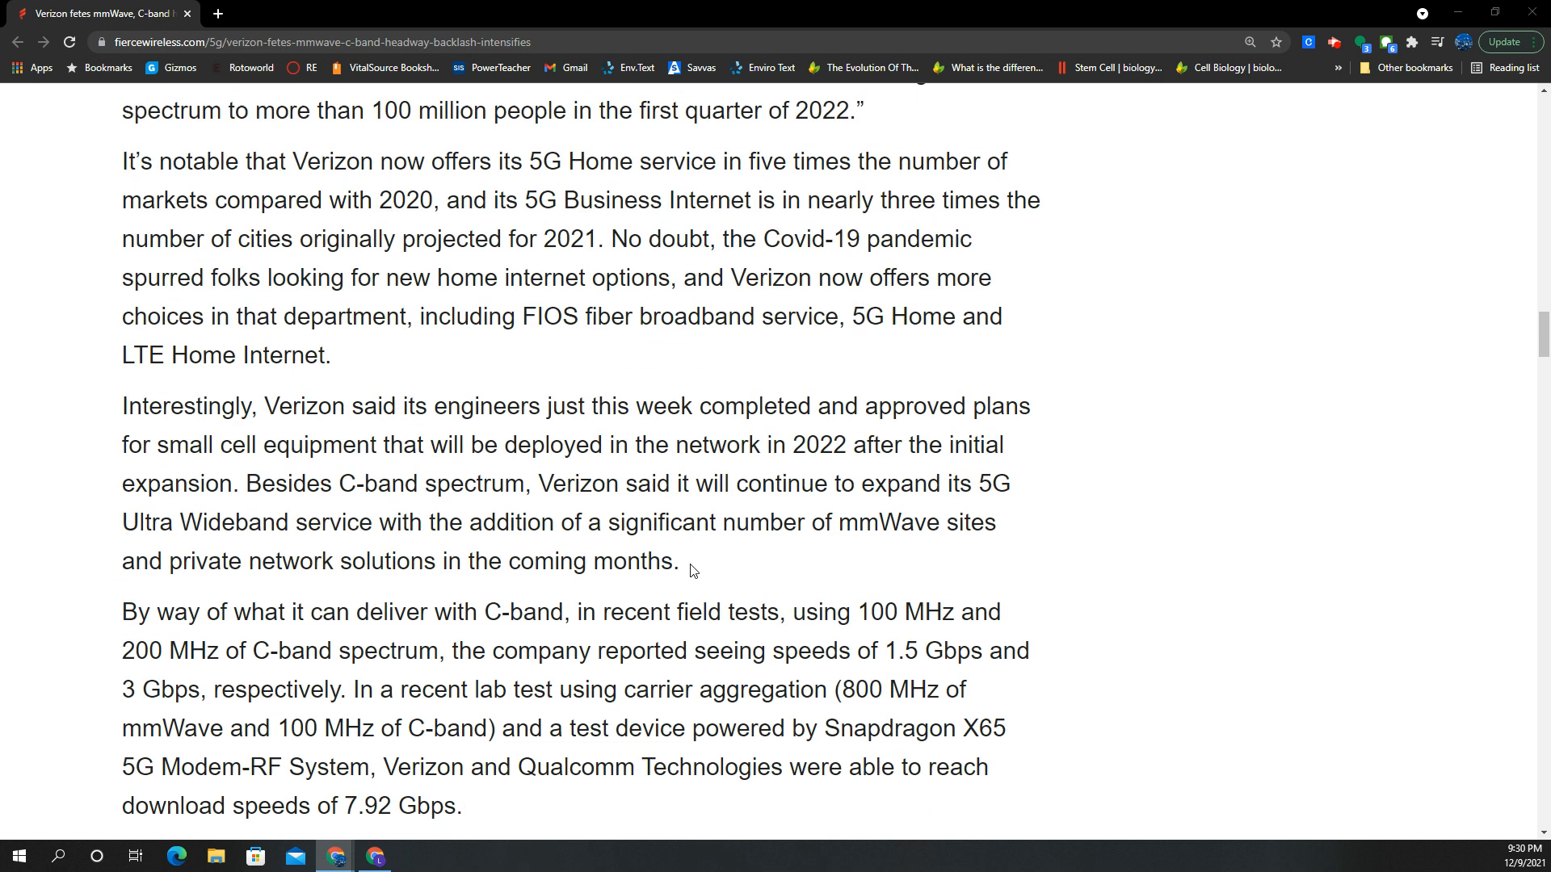
{"action": "scroll", "scroll_direction": "down", "scroll_amount": 3}
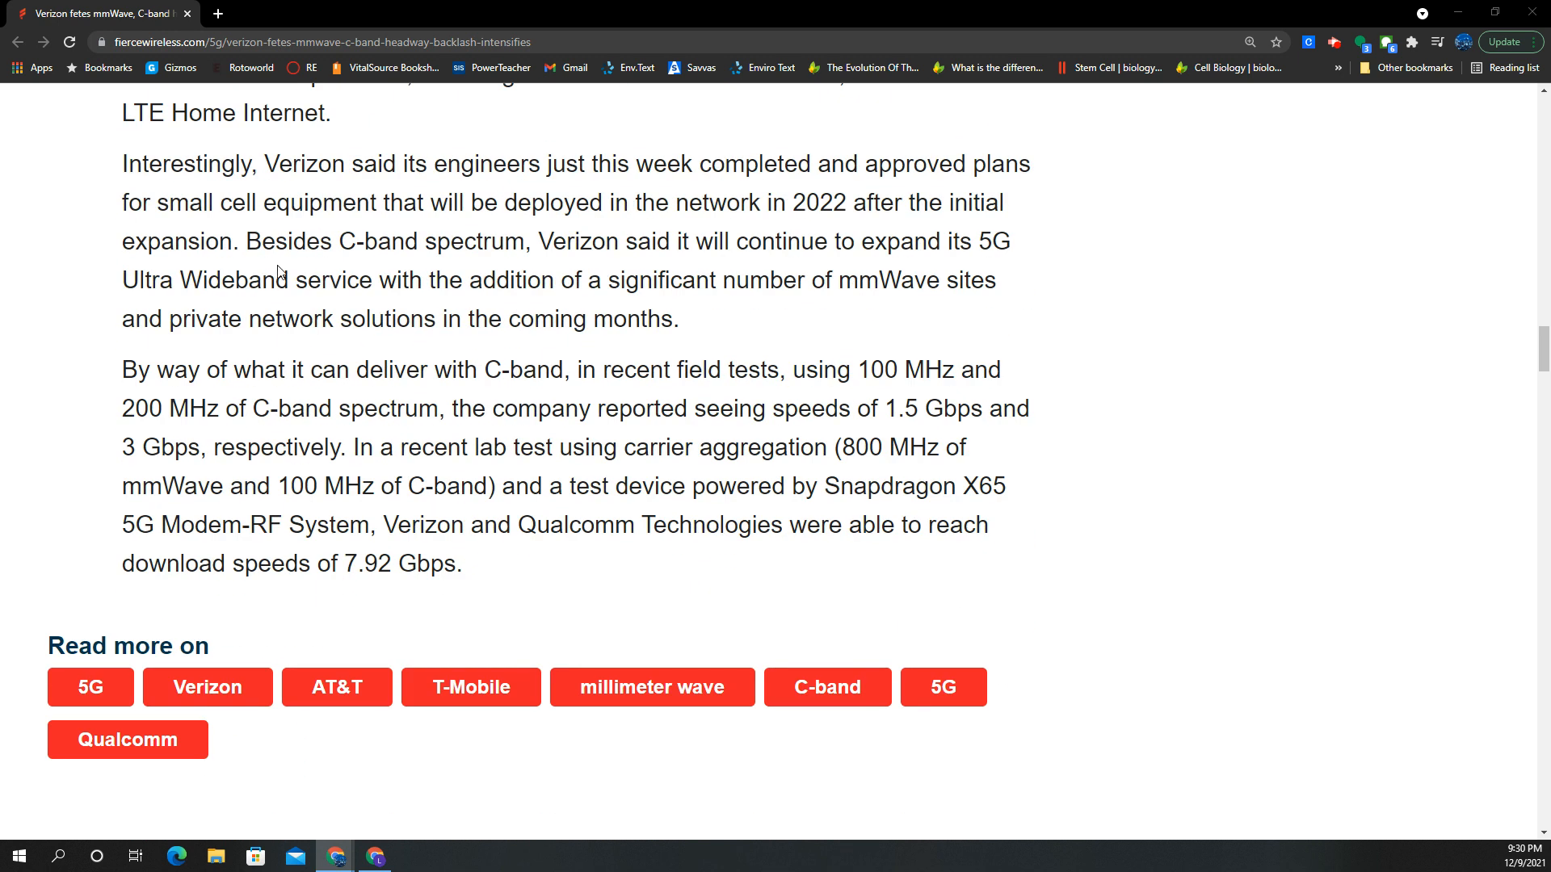
{"action": "mouse_move", "coordinate": [741, 409]}
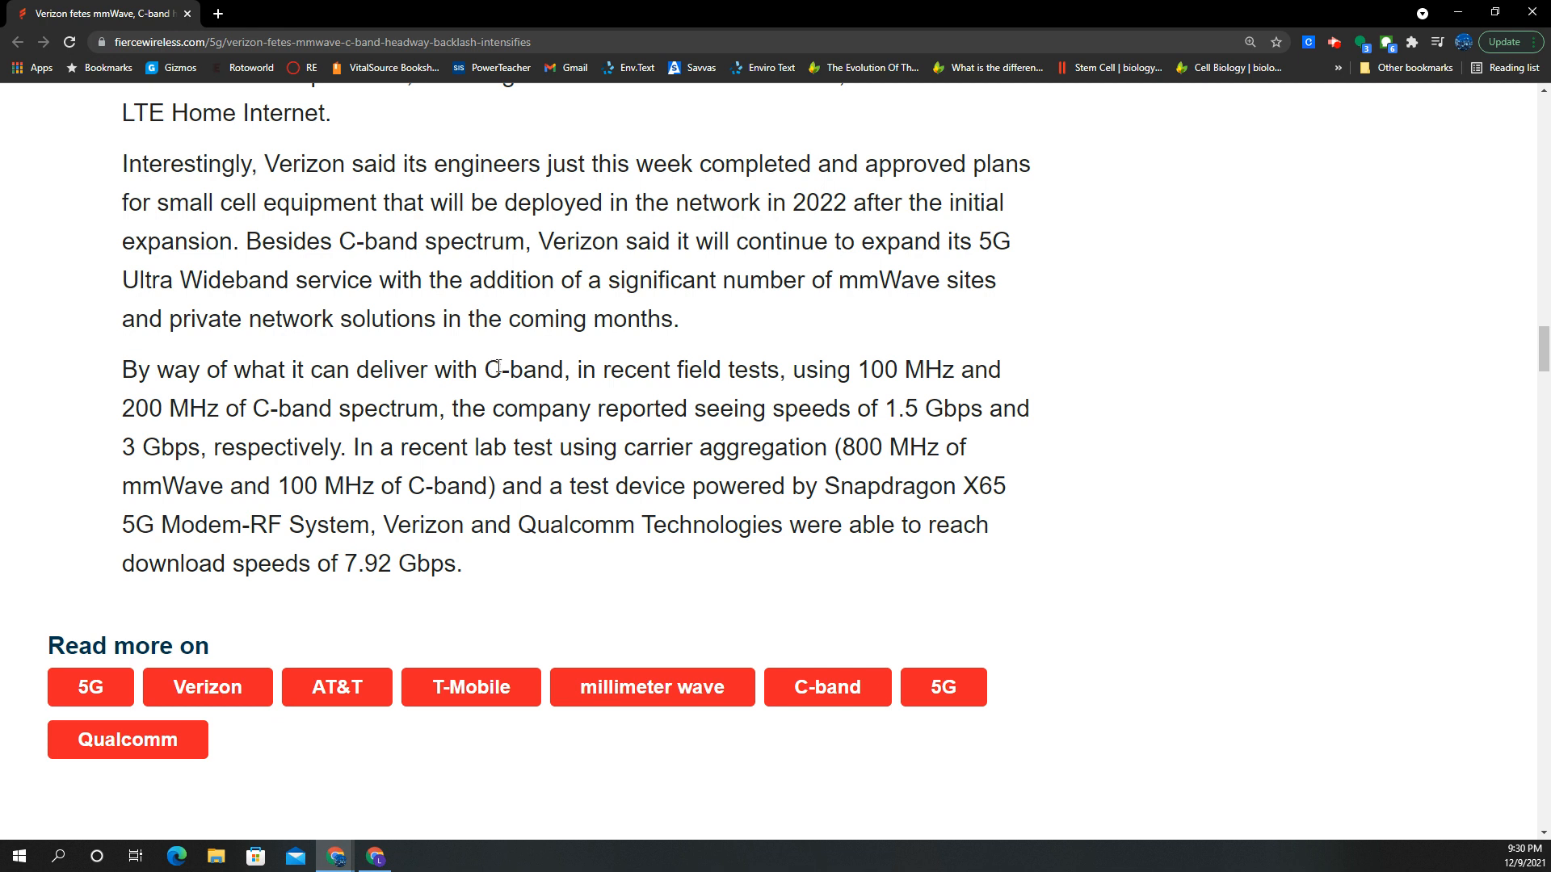
{"action": "left_click_drag", "start_coordinate": [487, 368], "coordinate": [809, 408]}
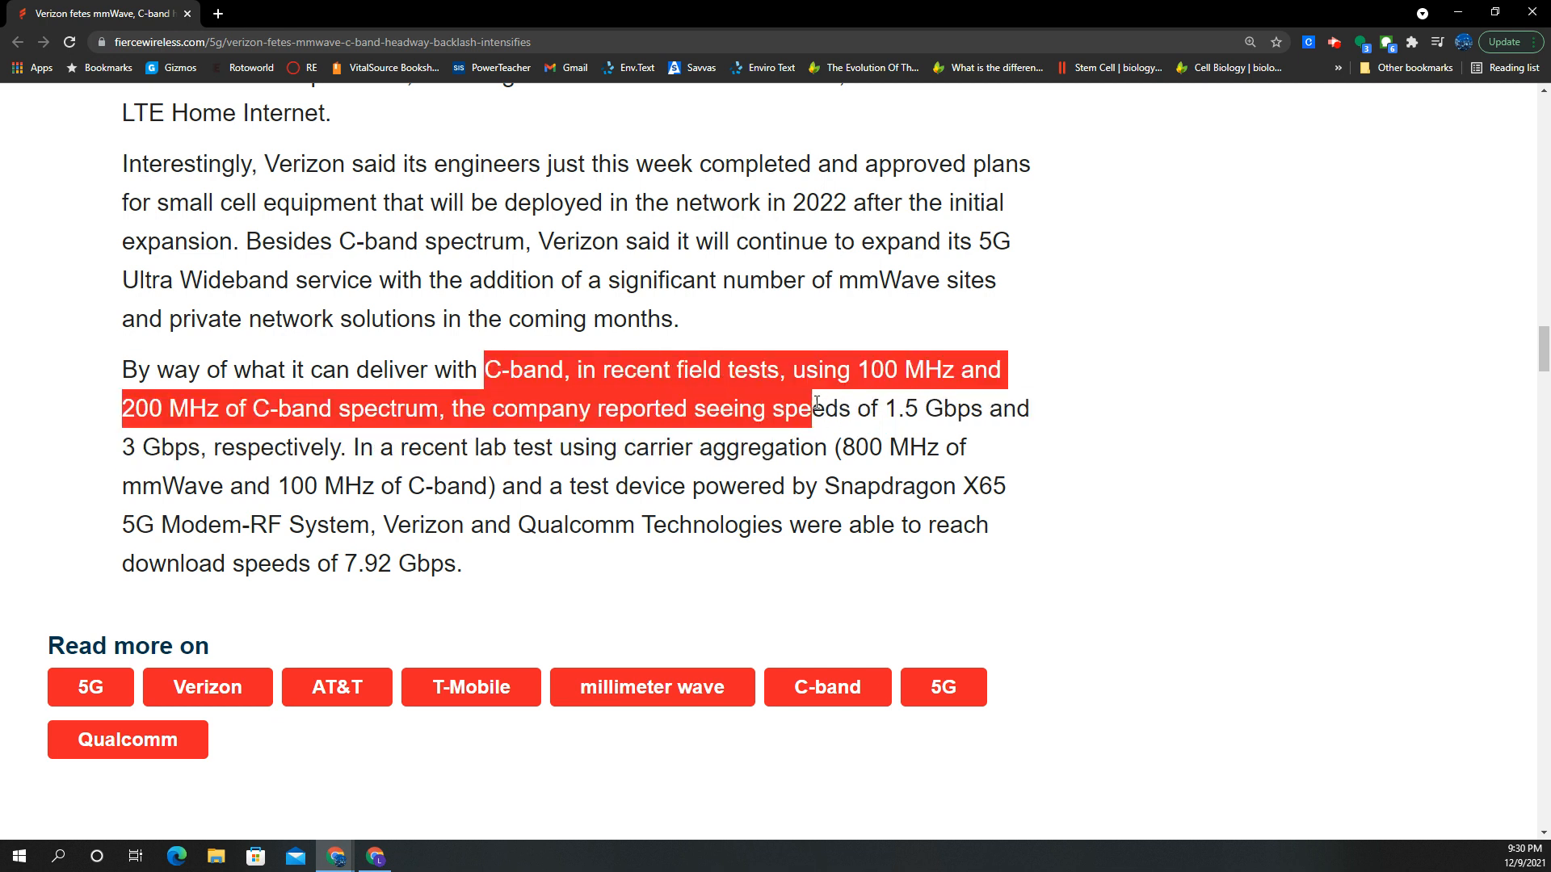
{"action": "left_click_drag", "start_coordinate": [806, 409], "coordinate": [475, 409]}
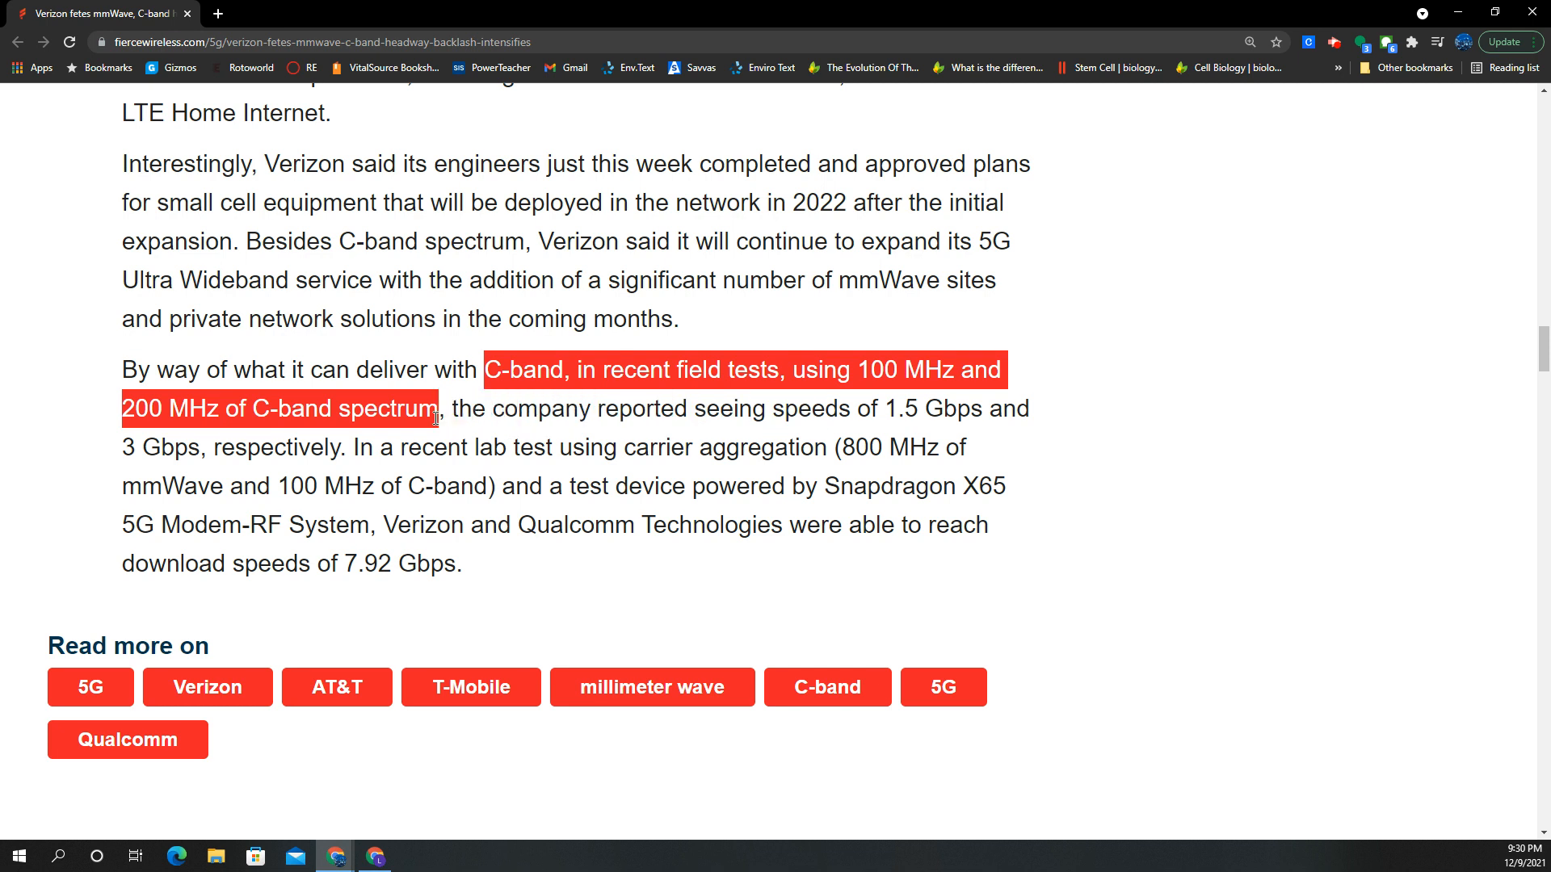
{"action": "left_click_drag", "start_coordinate": [440, 408], "coordinate": [979, 409]}
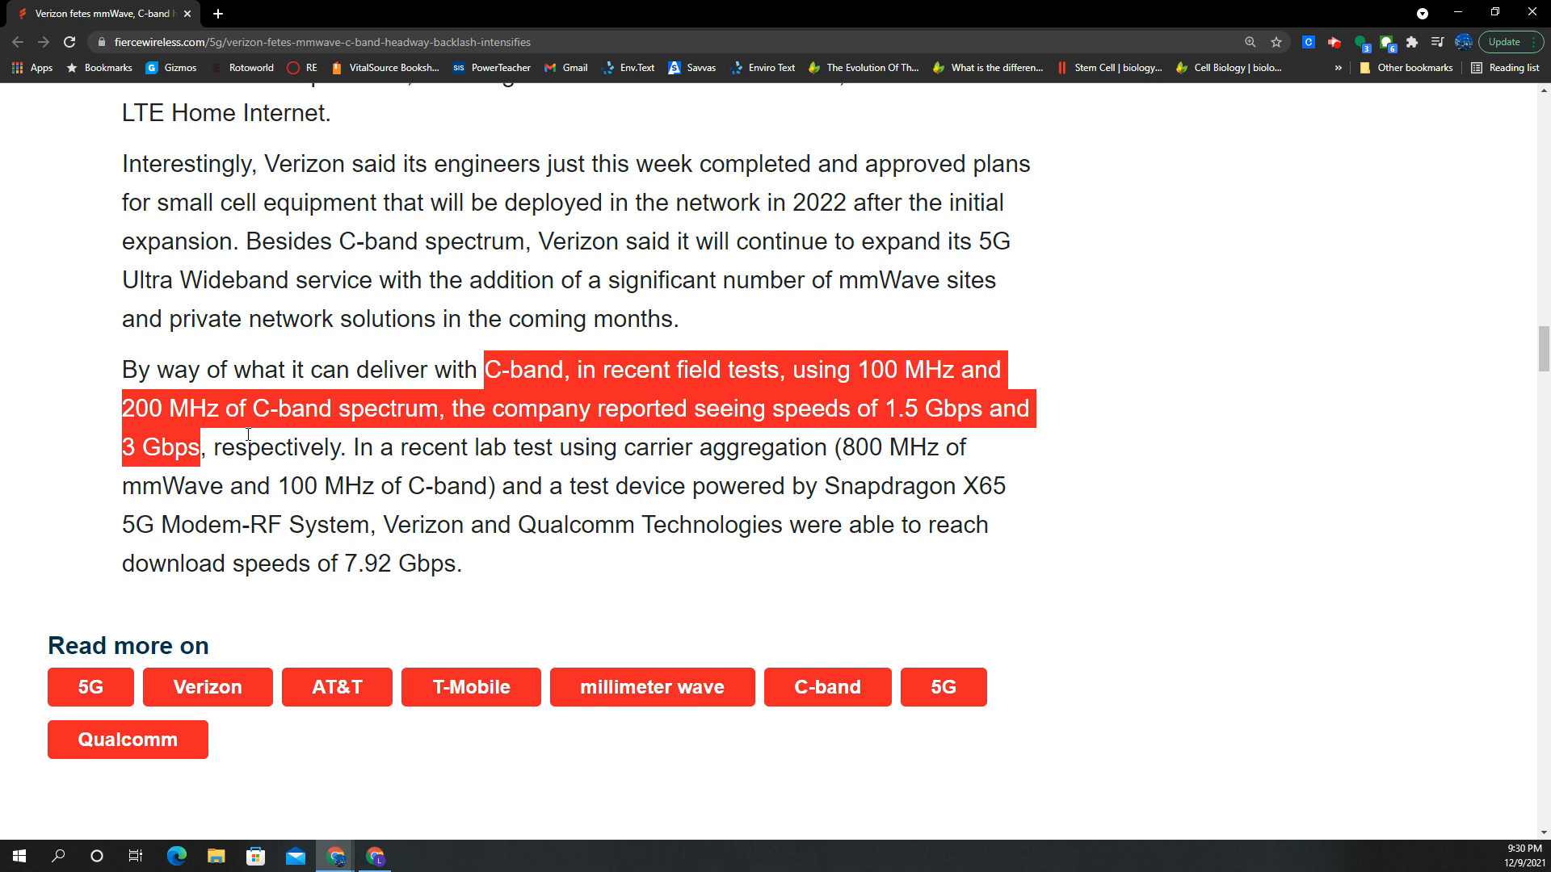
{"action": "mouse_move", "coordinate": [336, 357]}
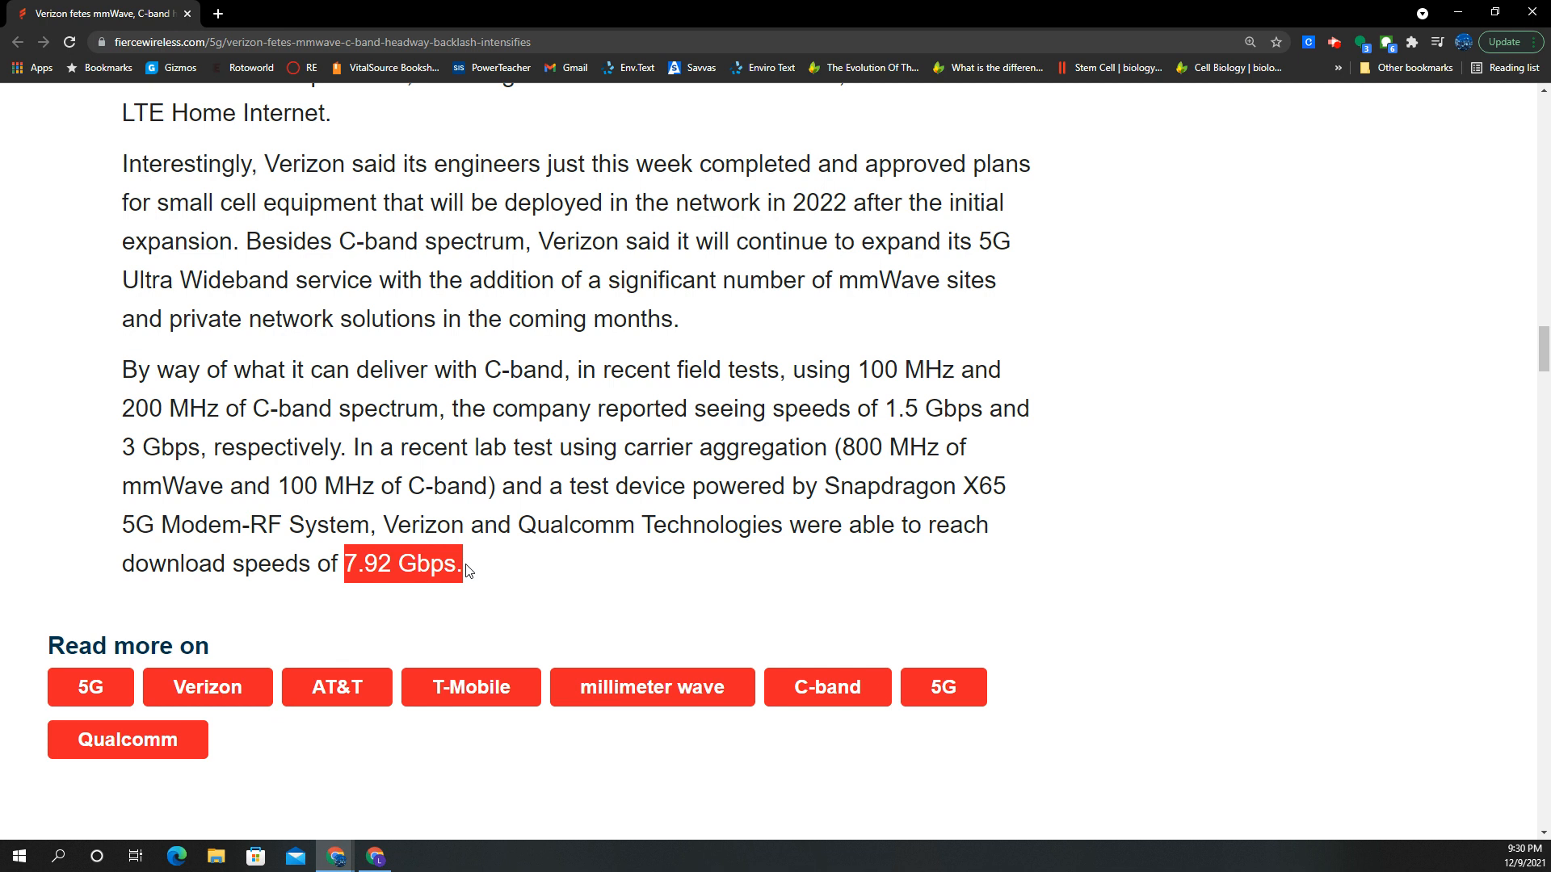
{"action": "mouse_move", "coordinate": [284, 466]}
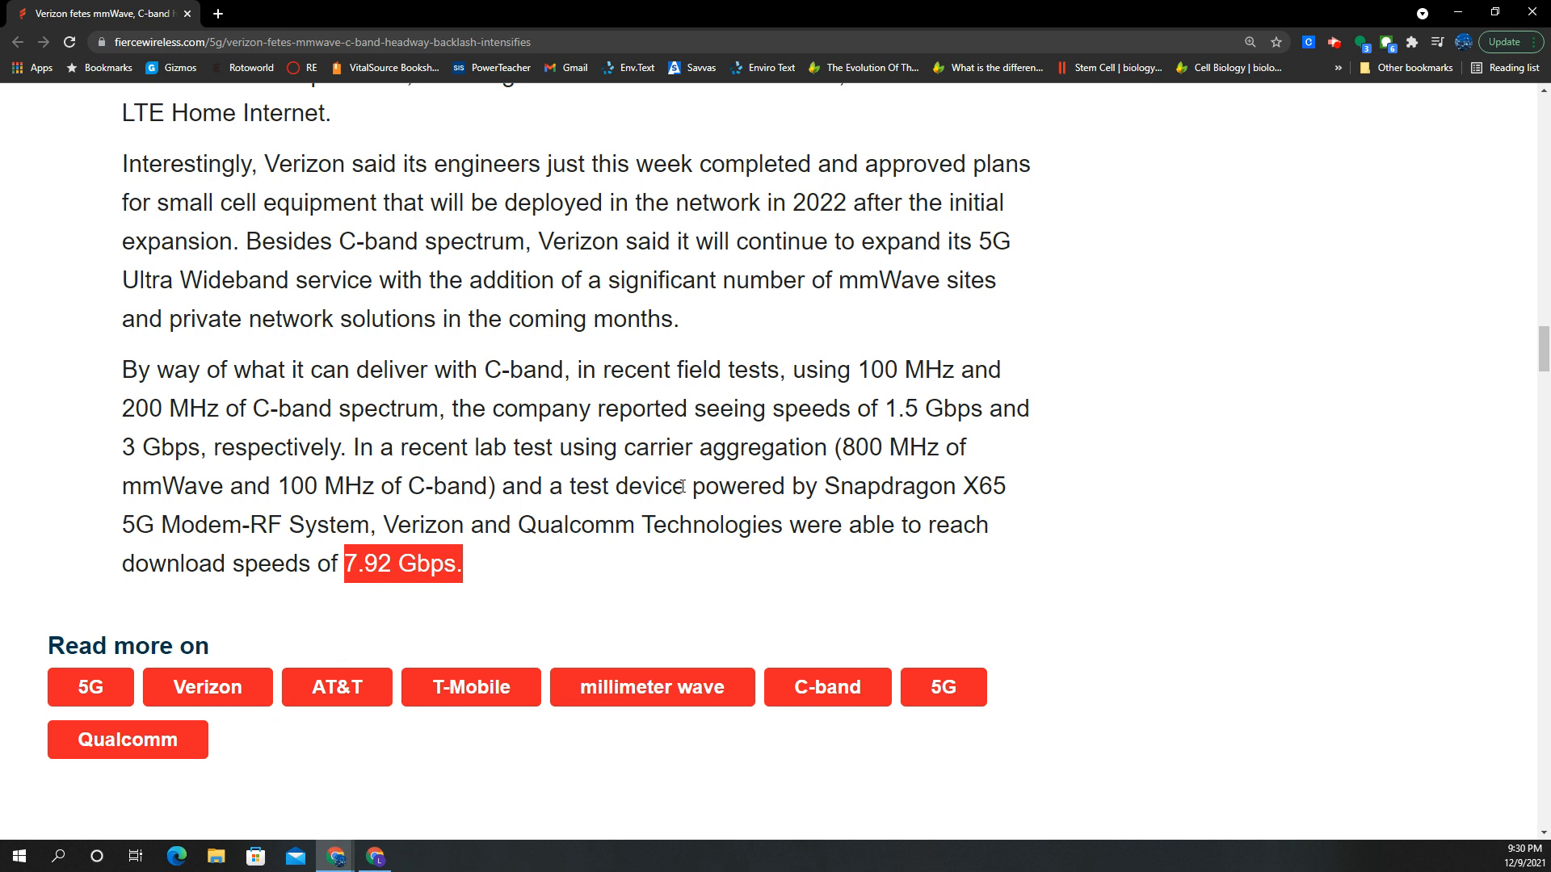
{"action": "mouse_move", "coordinate": [662, 473]}
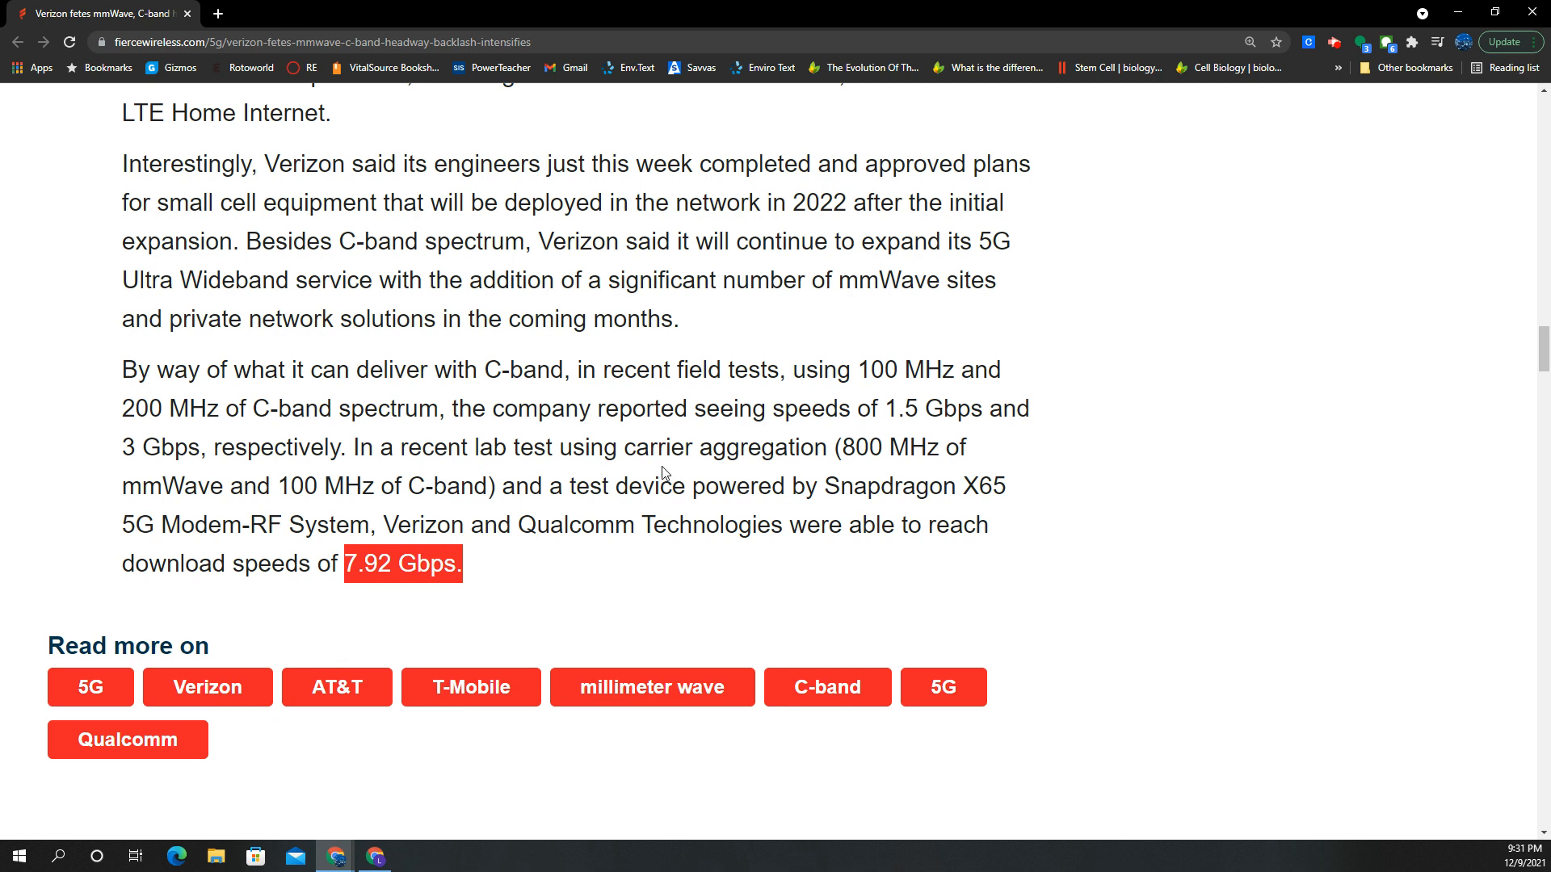
{"action": "mouse_move", "coordinate": [649, 475]}
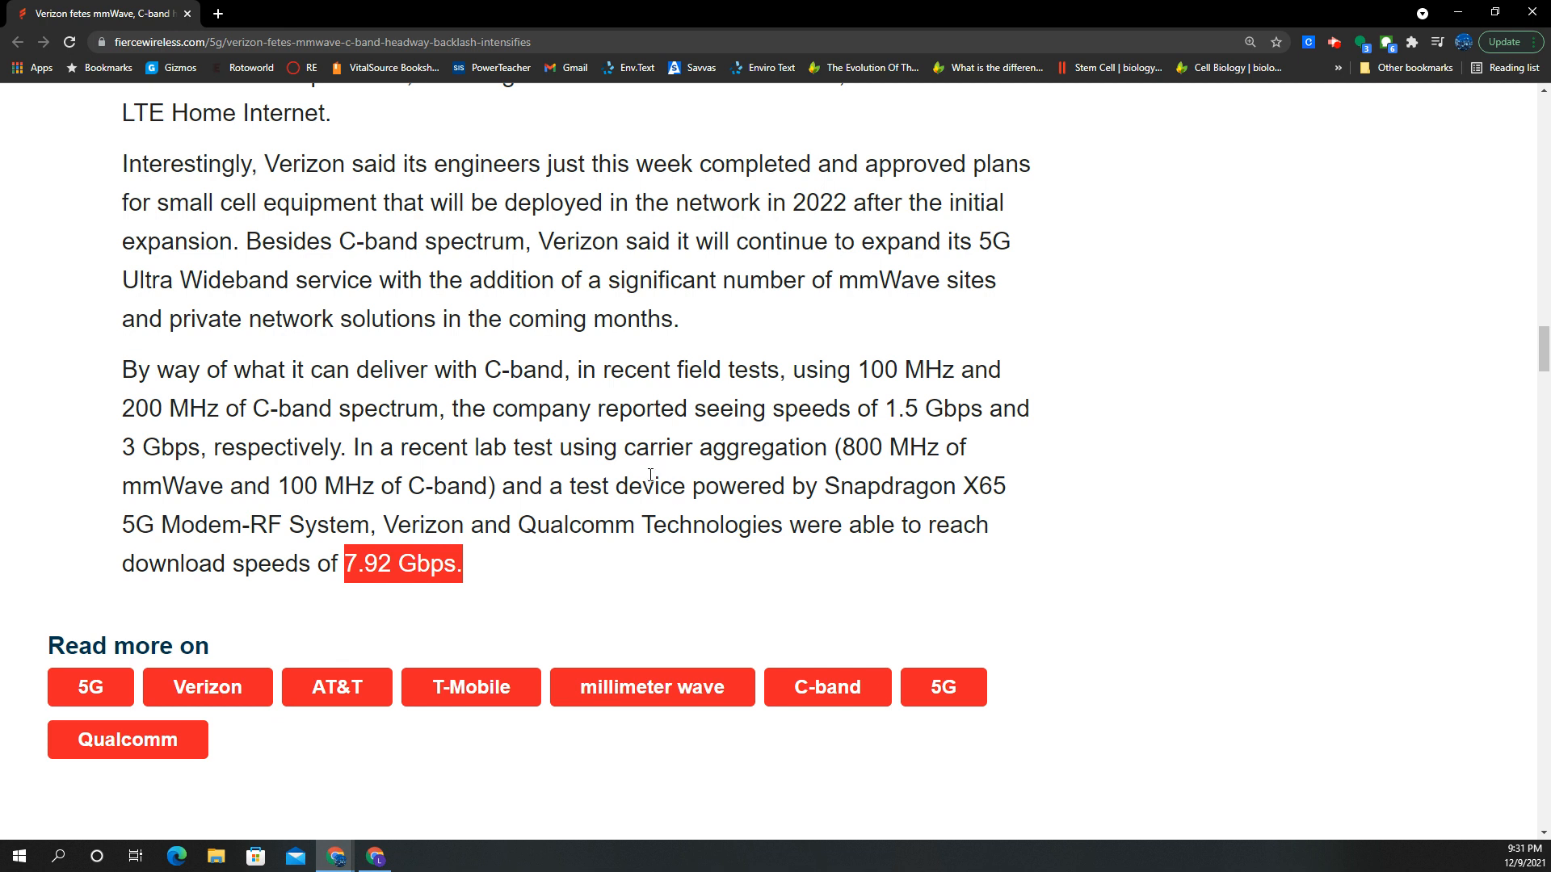
{"action": "mouse_move", "coordinate": [646, 484]}
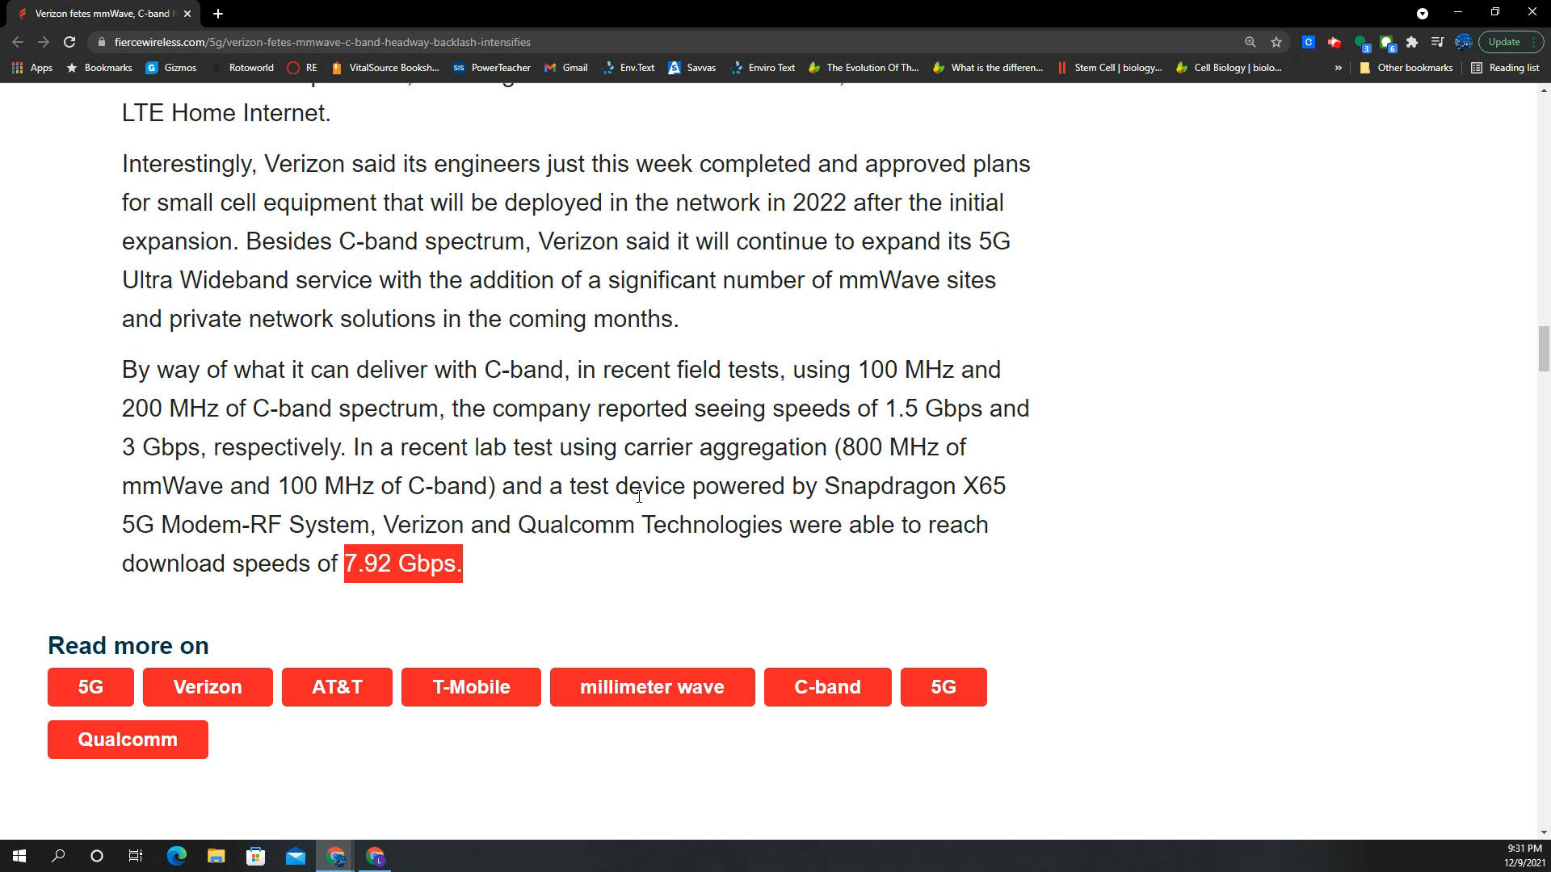
{"action": "left_click", "coordinate": [559, 569]}
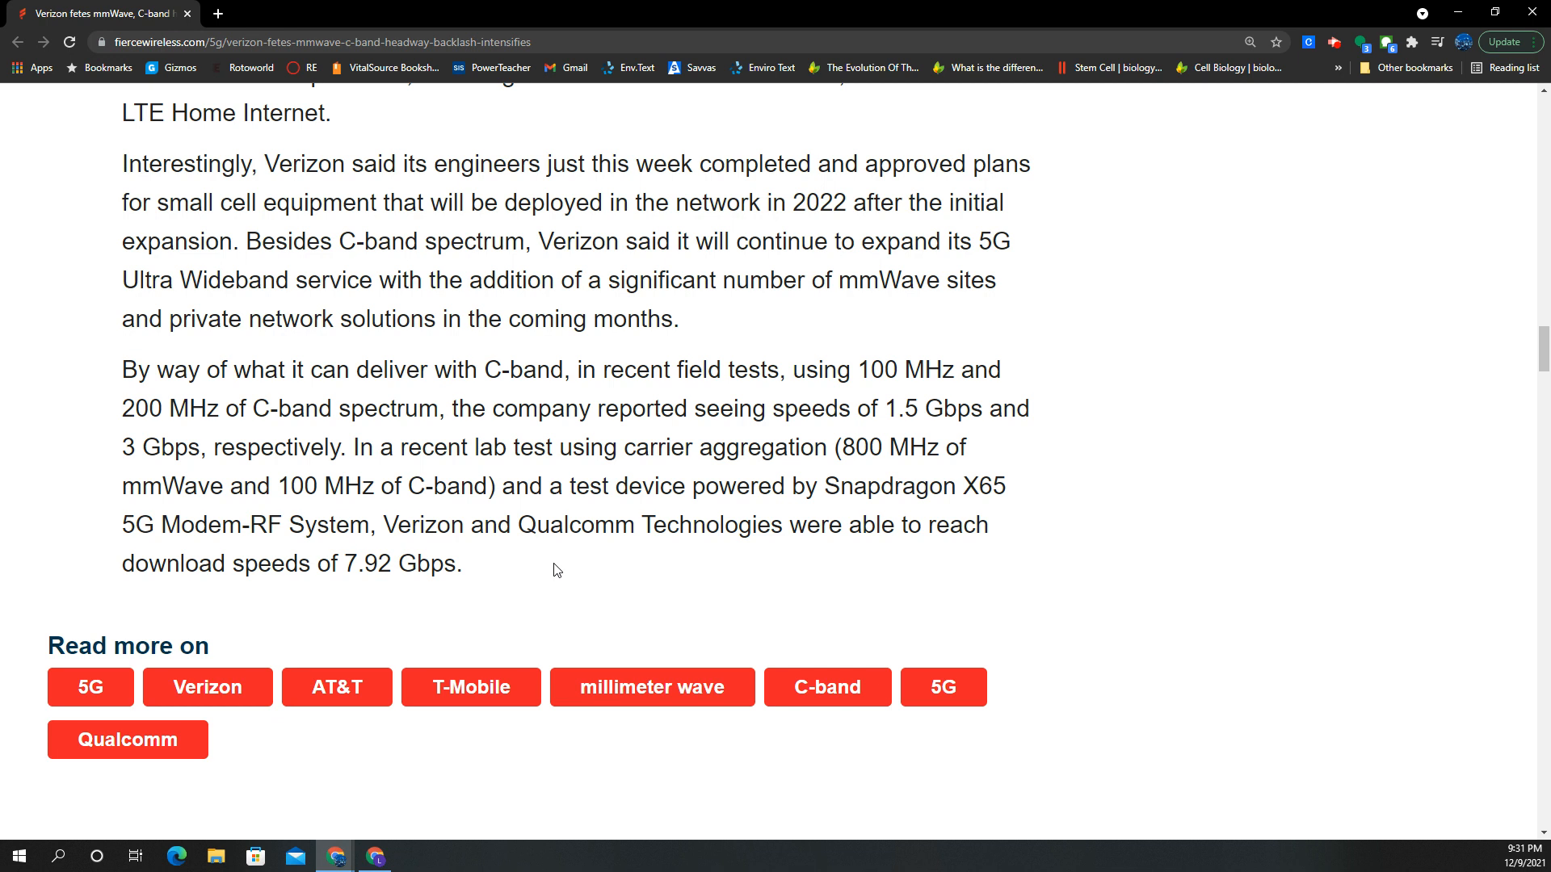
{"action": "mouse_move", "coordinate": [987, 417]}
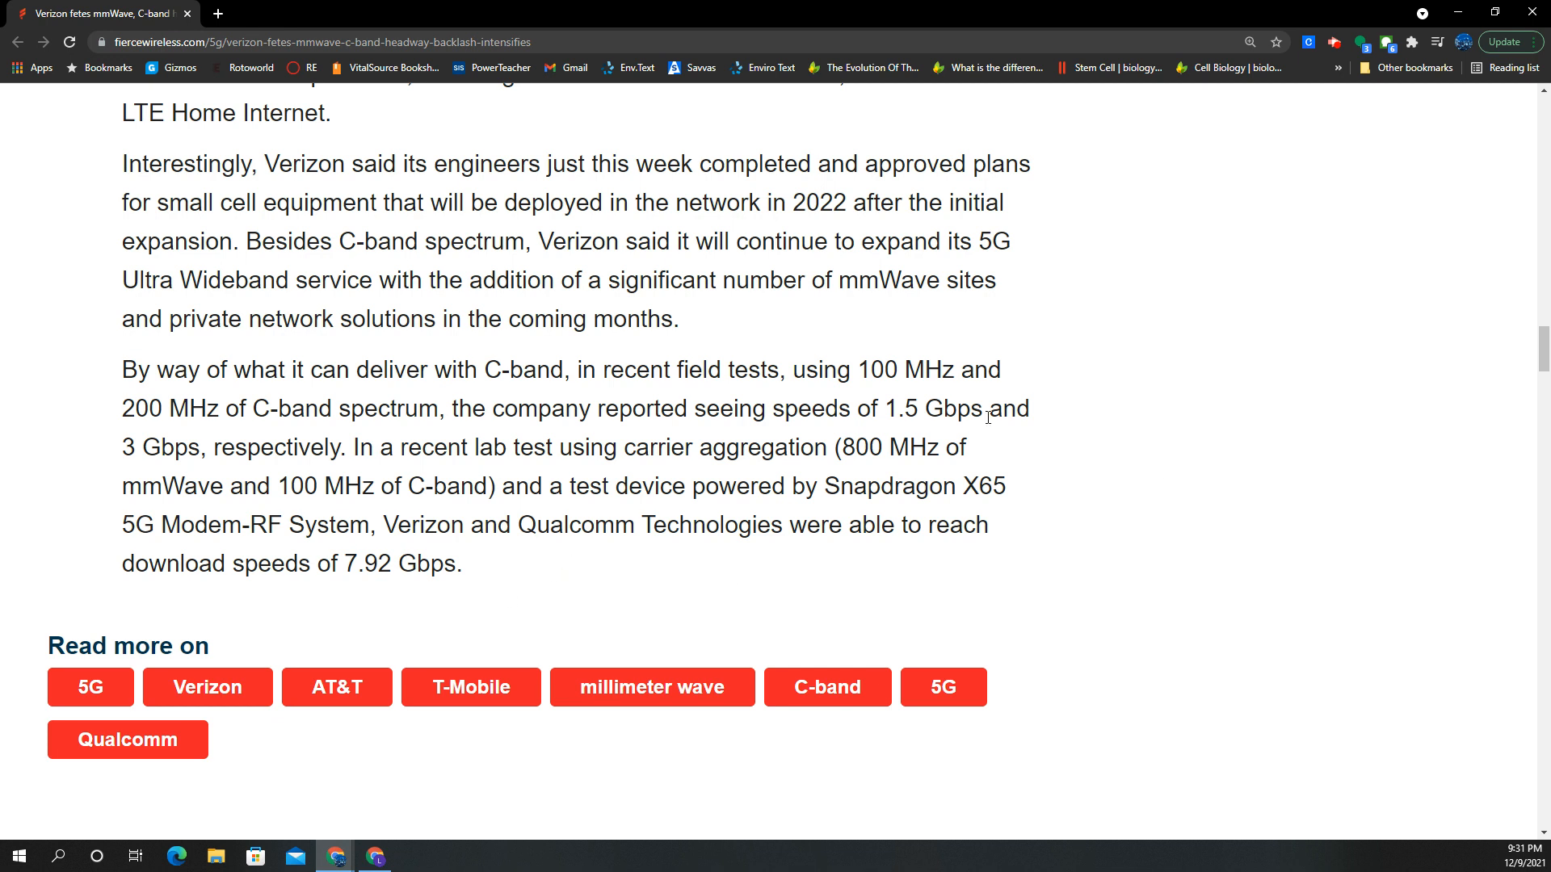
{"action": "double_click", "coordinate": [861, 447]}
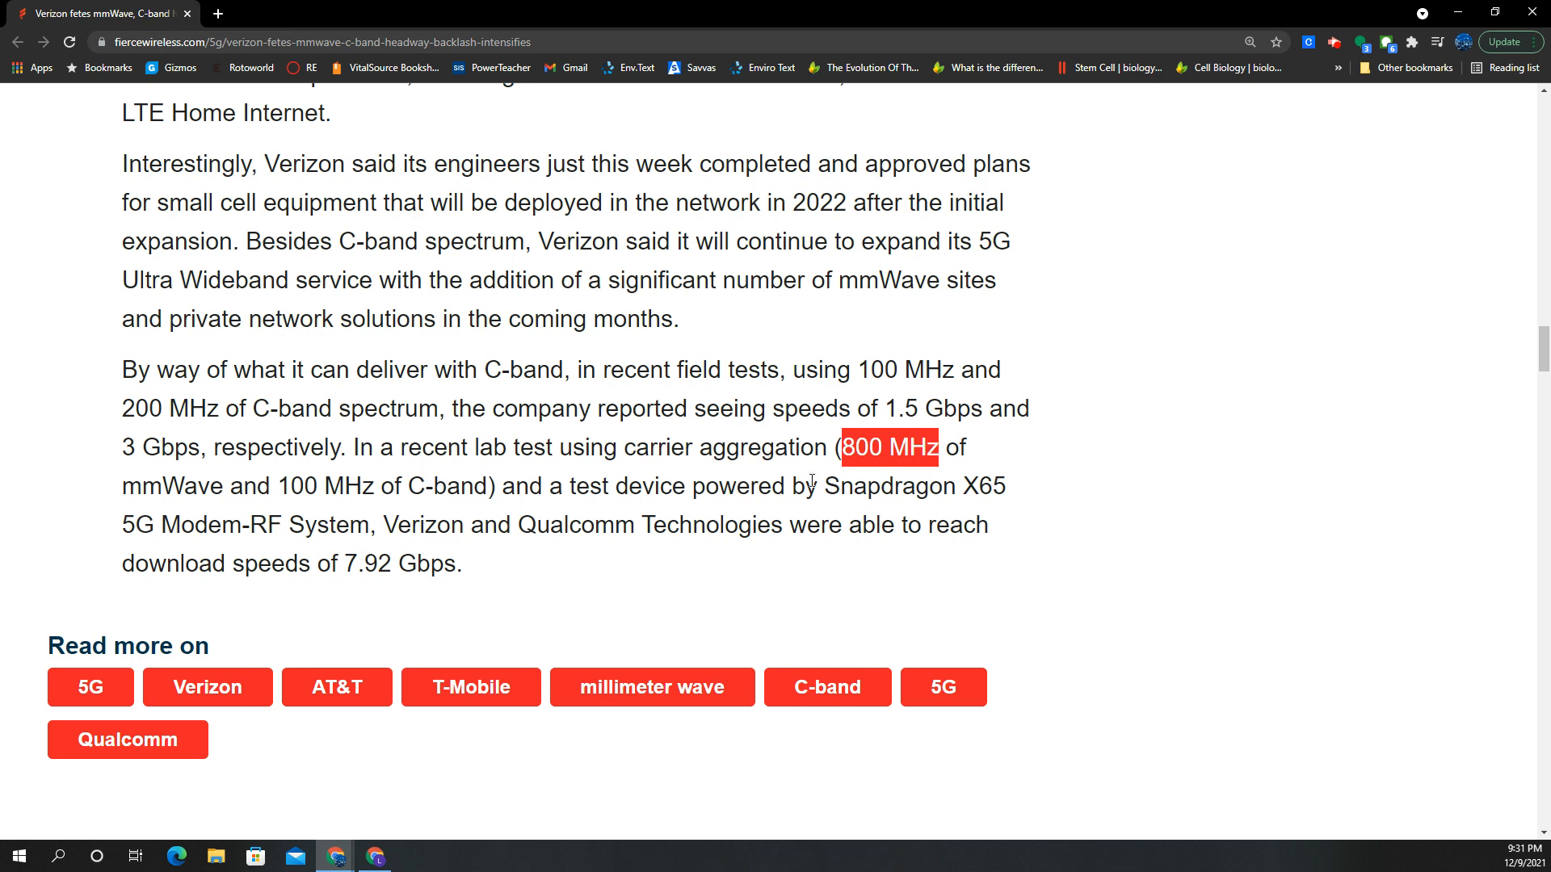
{"action": "left_click", "coordinate": [830, 480]}
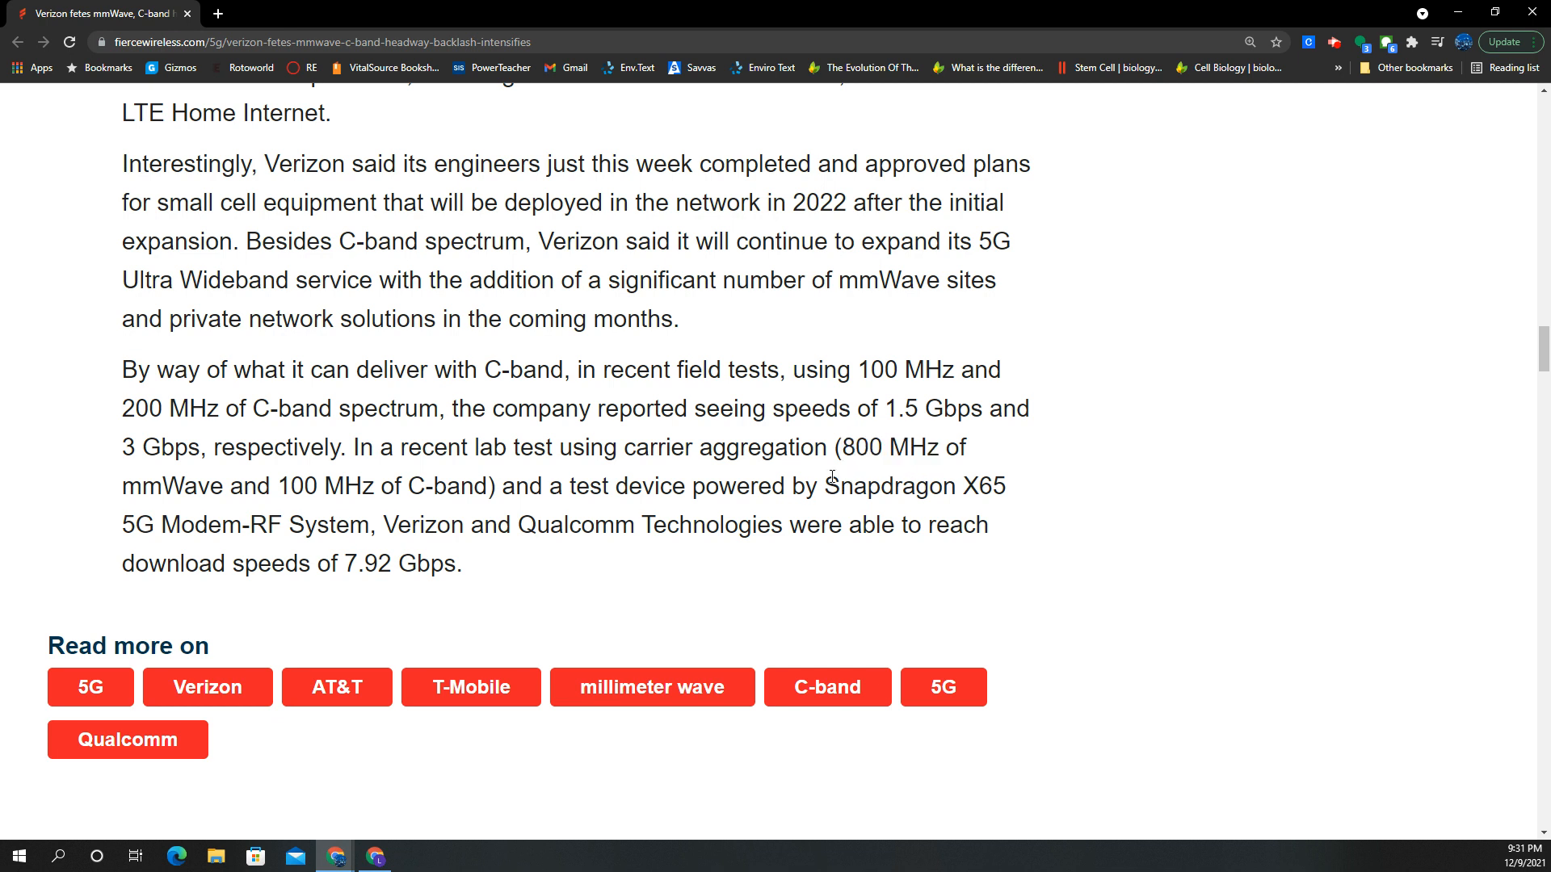
{"action": "mouse_move", "coordinate": [835, 513]}
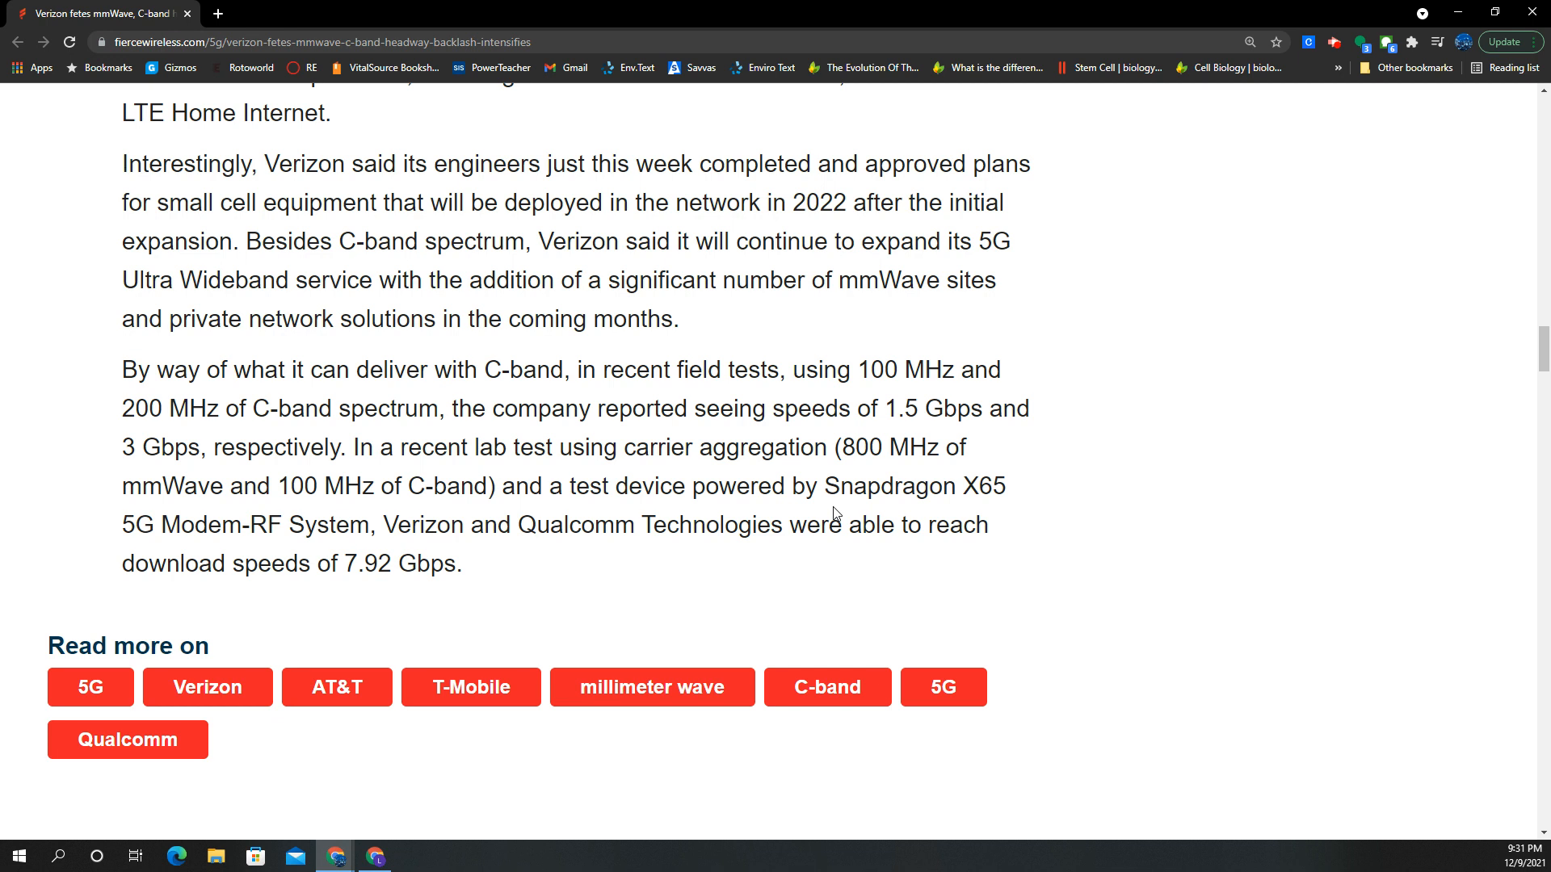
{"action": "mouse_move", "coordinate": [763, 629]}
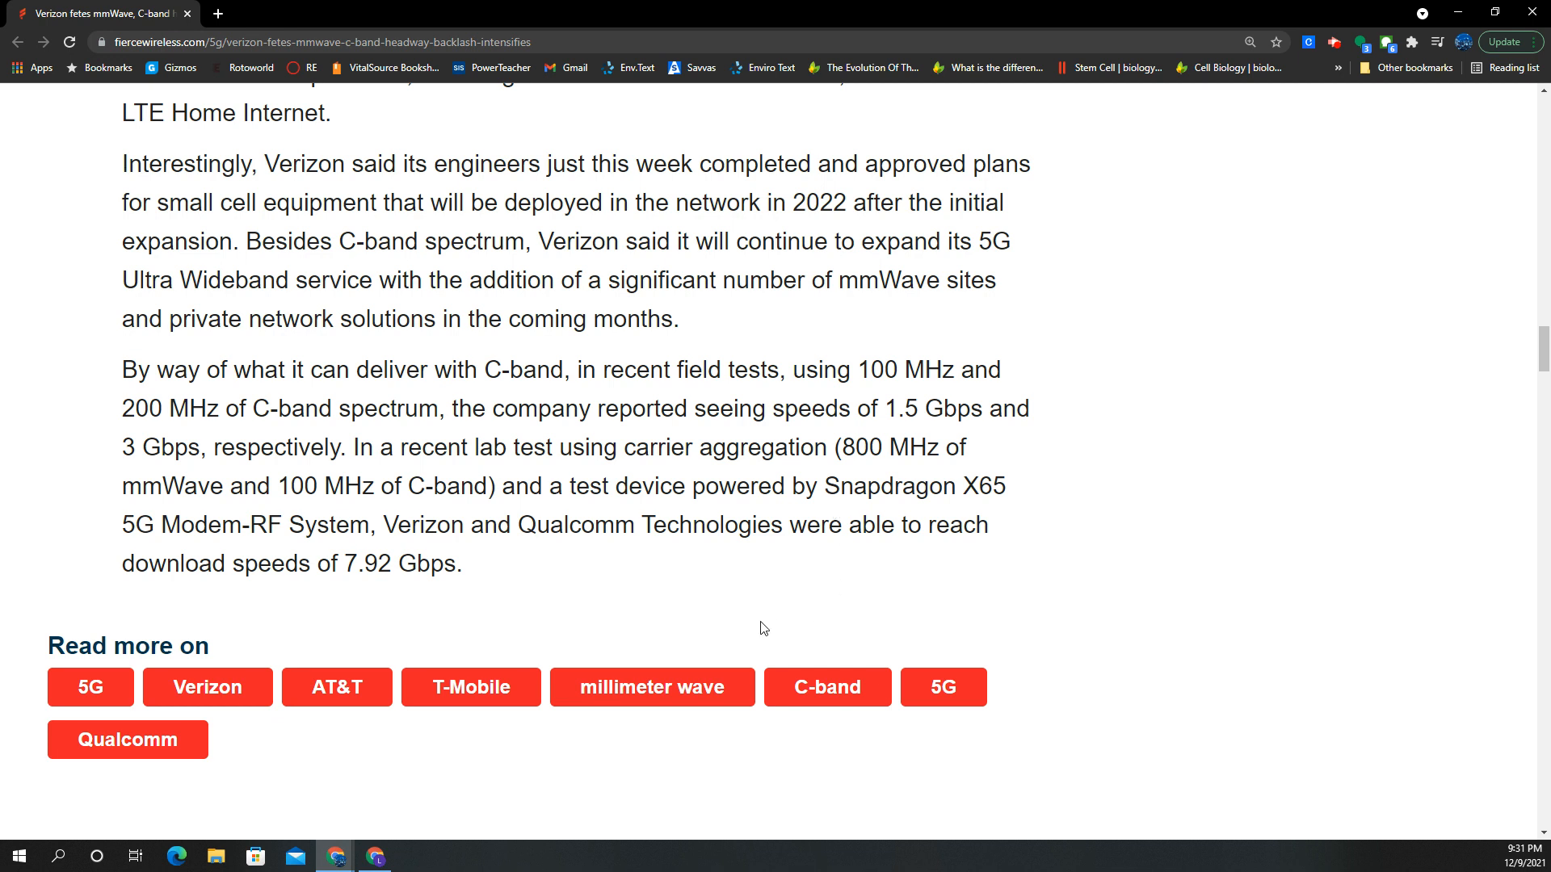
Step: Scroll back up to the headline, byline and 5G header image at the top of the article
{"action": "scroll", "scroll_direction": "up", "scroll_amount": 3}
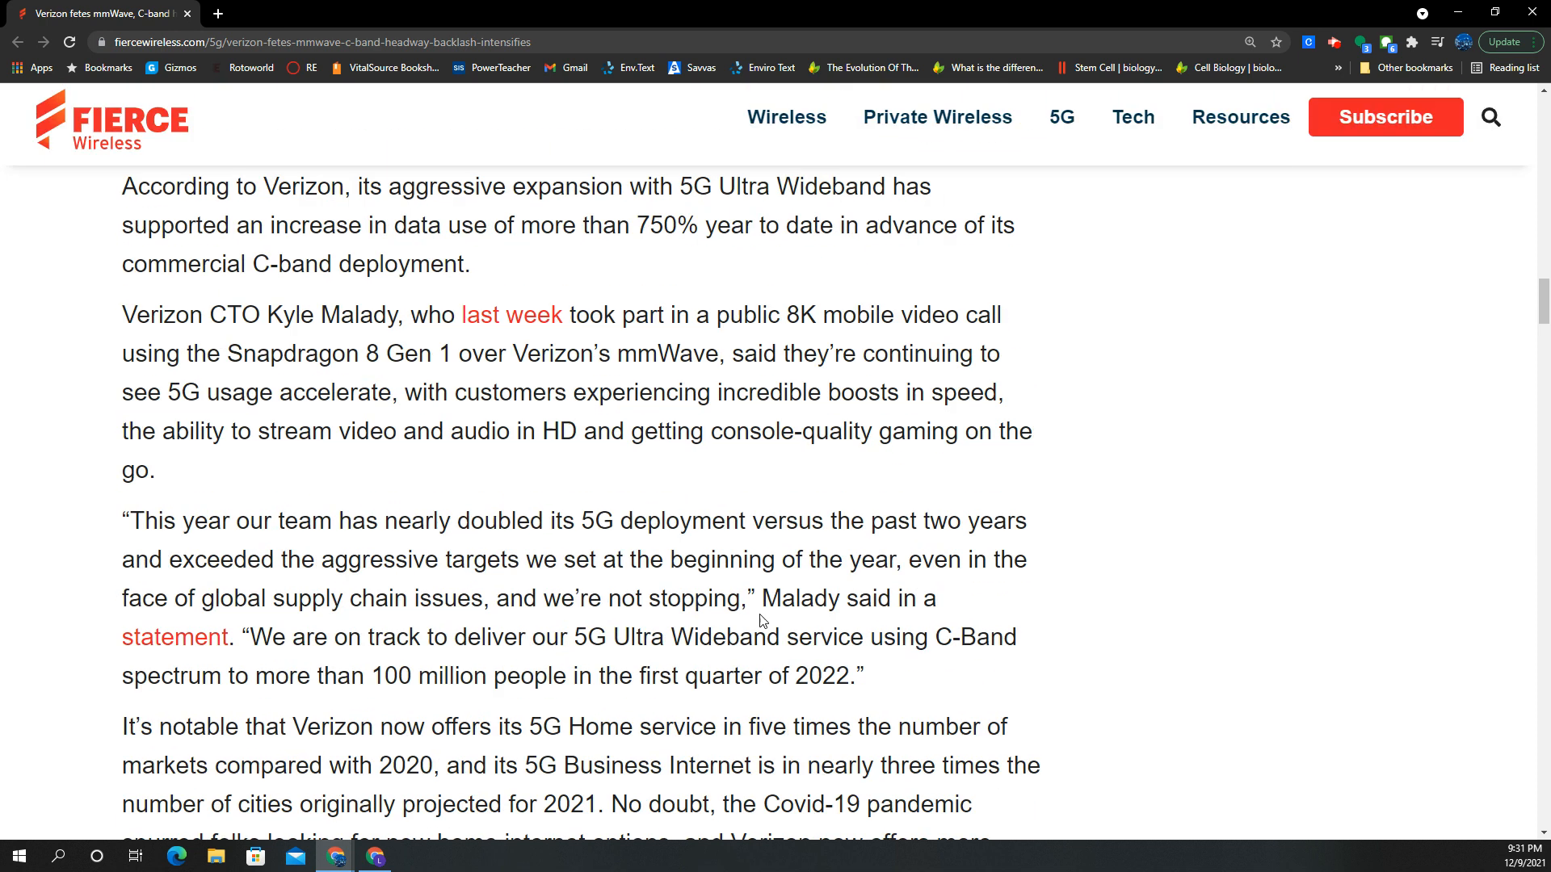
{"action": "scroll", "scroll_direction": "down", "scroll_amount": 3}
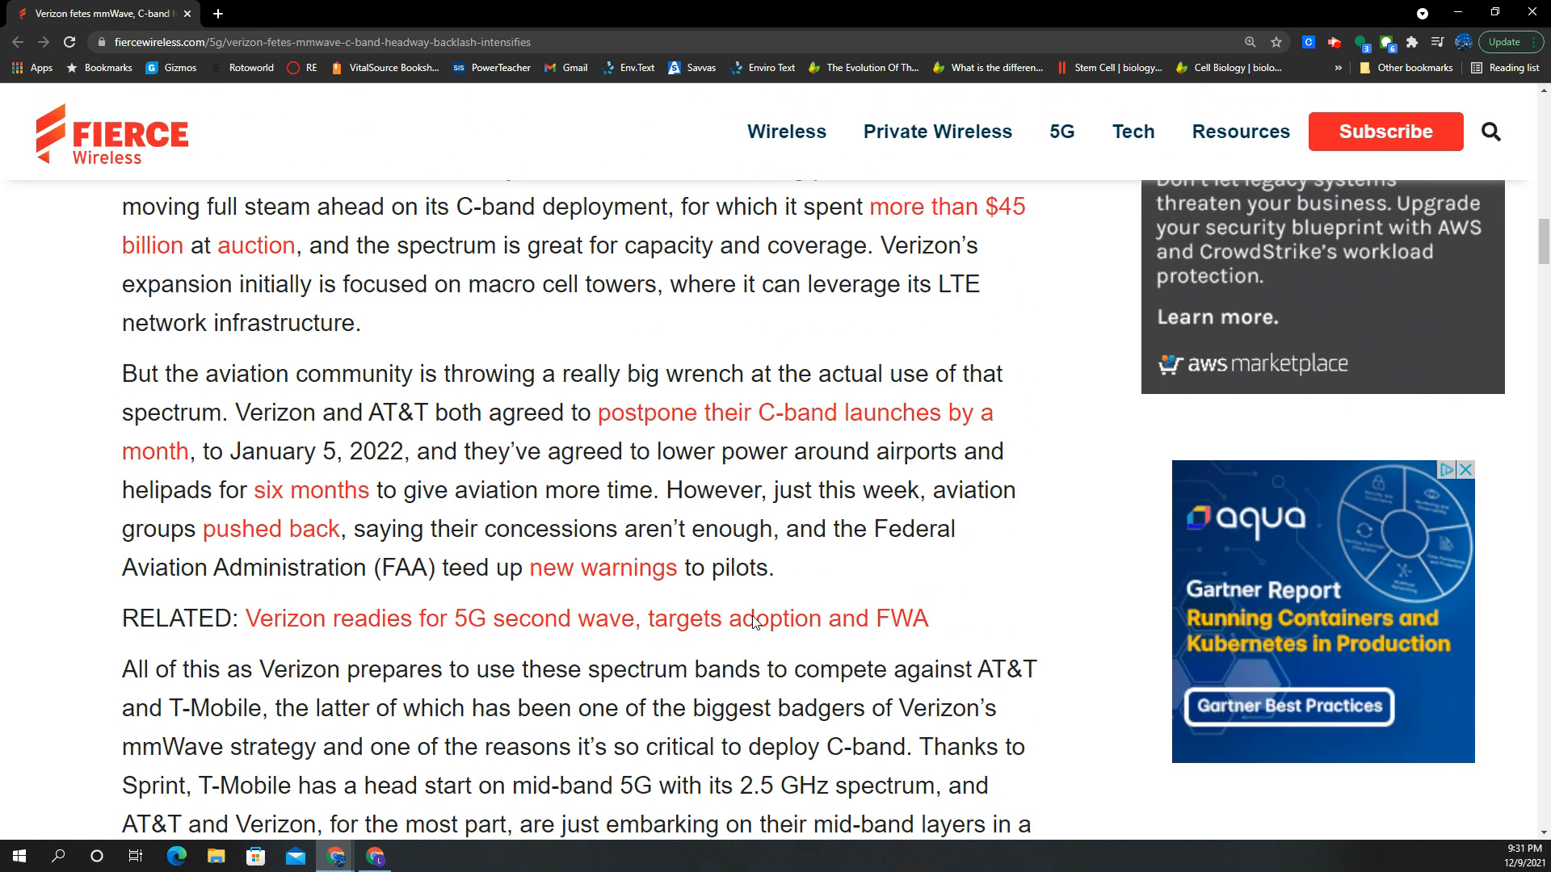
{"action": "scroll", "scroll_direction": "up", "scroll_amount": 3}
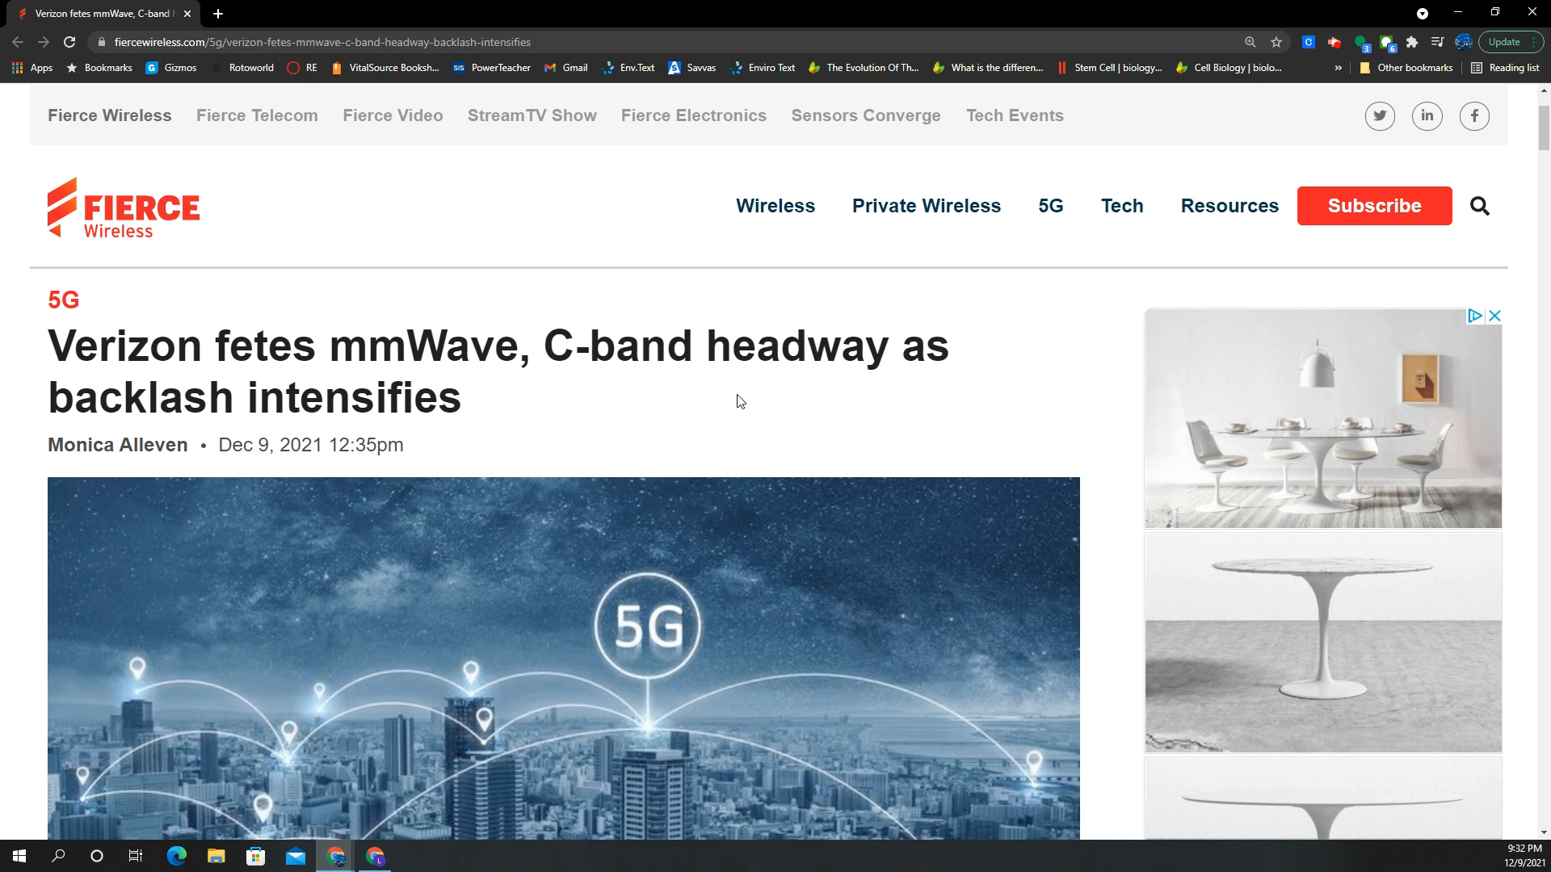
{"action": "mouse_move", "coordinate": [689, 397]}
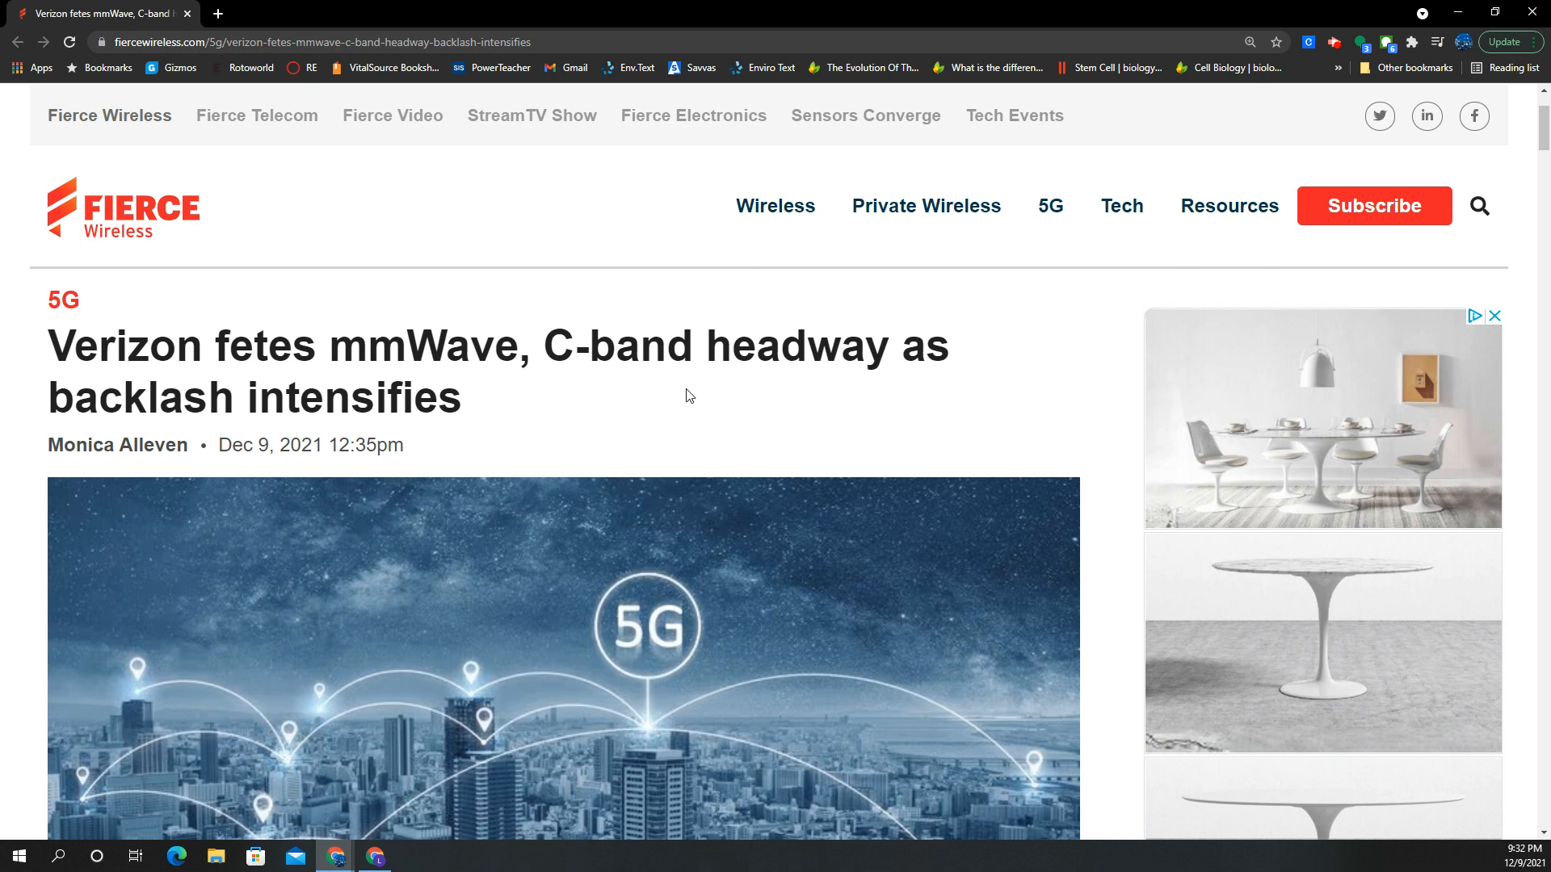